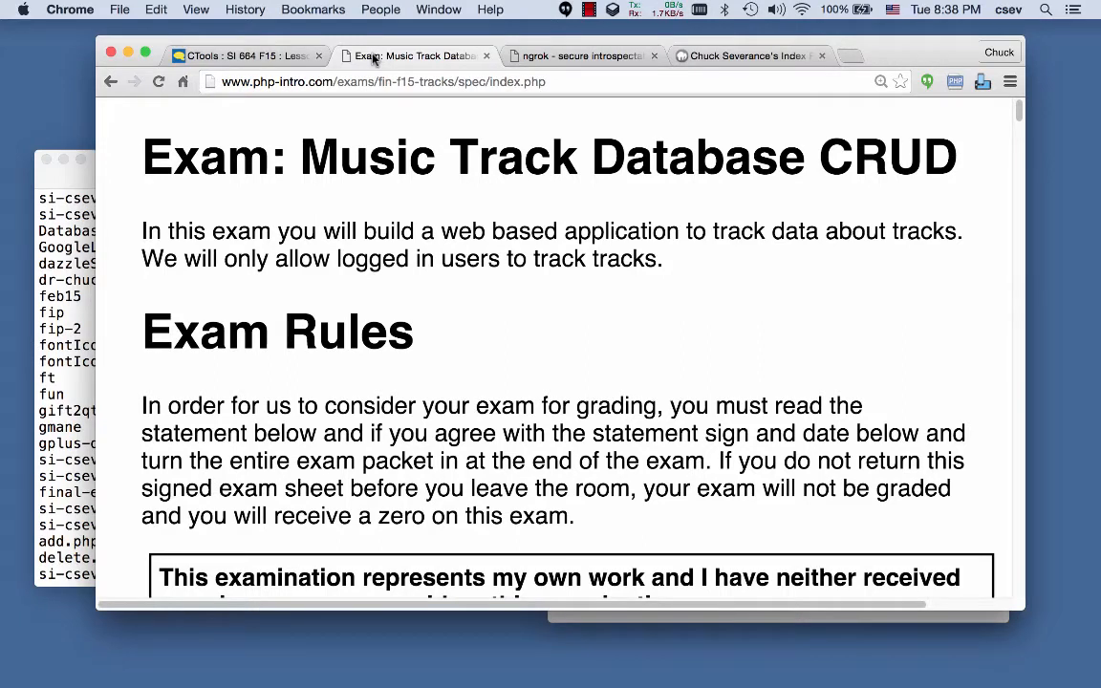
mouse_move(497, 373)
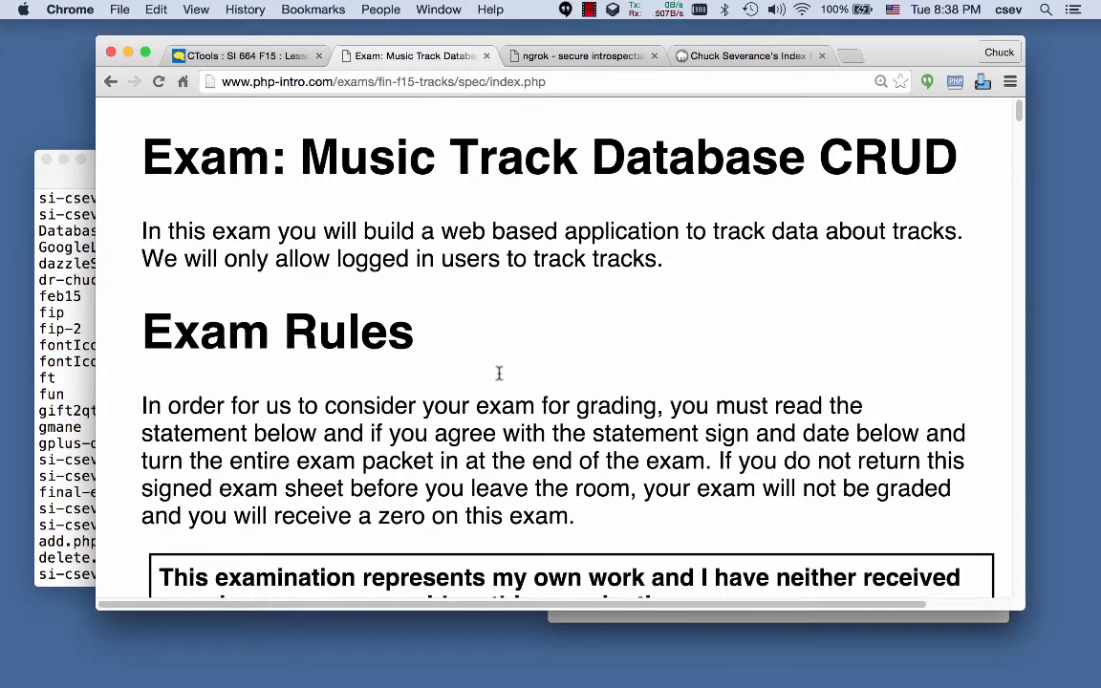
mouse_move(511, 395)
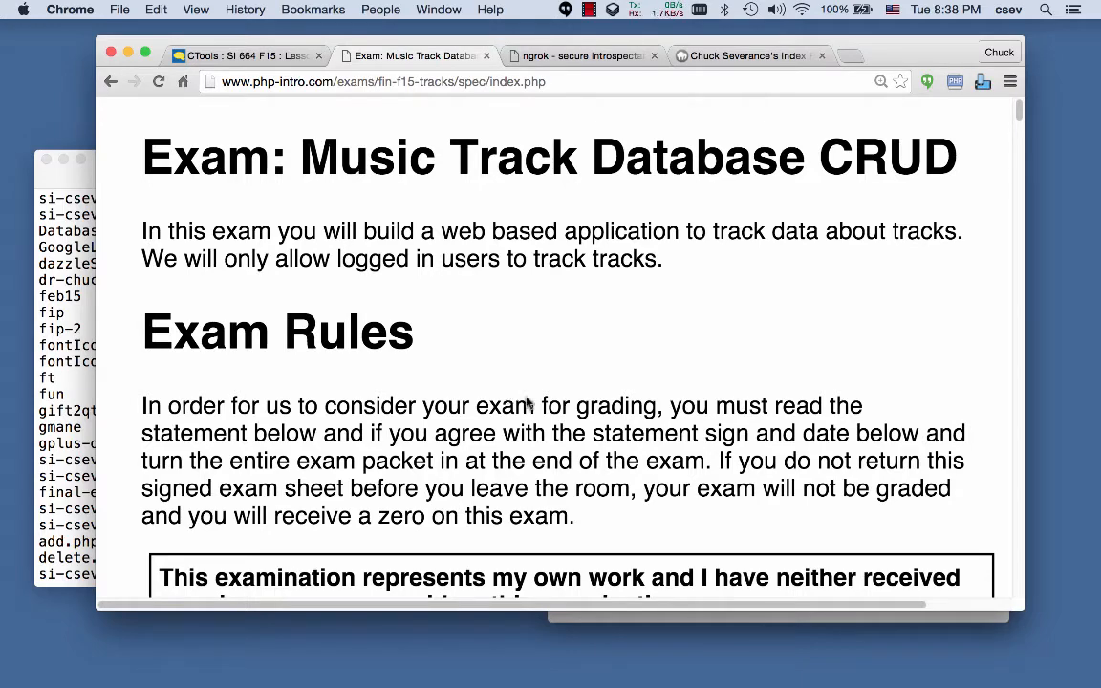
- Scroll through the Music Track Database CRUD exam specification to review its requirements
scroll(down, 3)
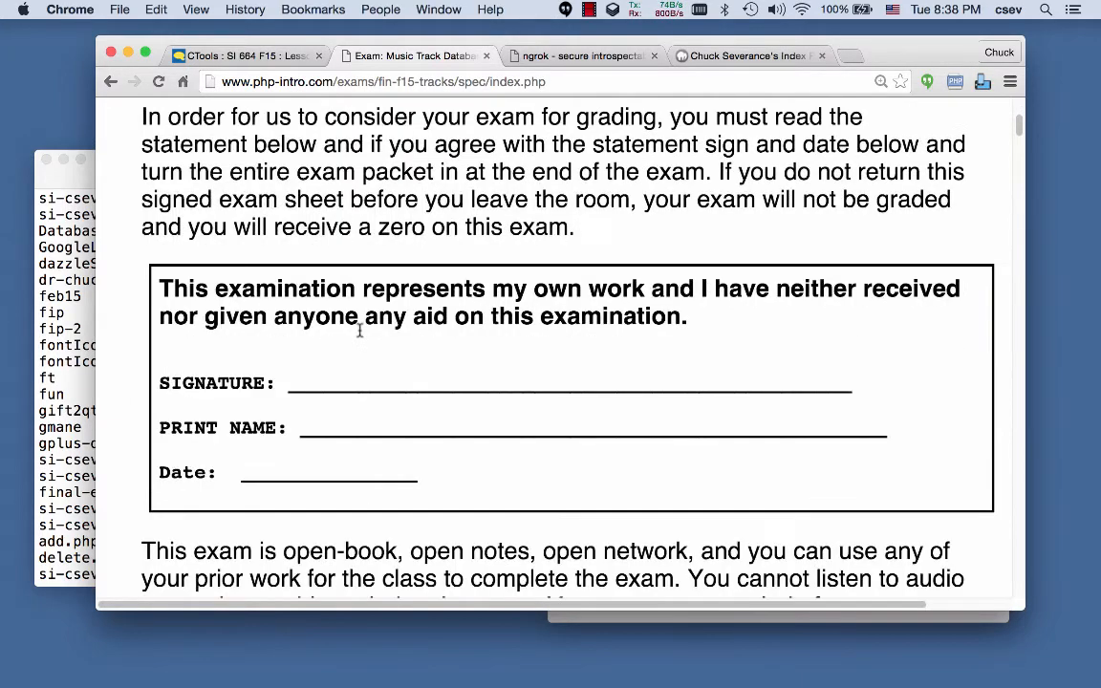
scroll(down, 3)
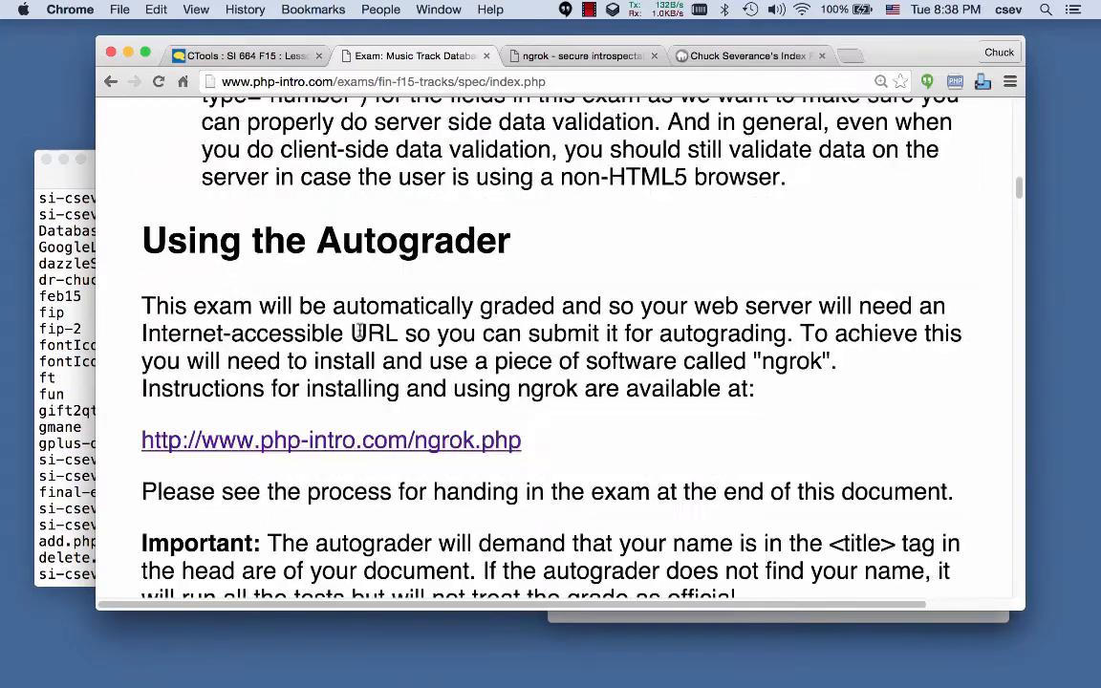
scroll(down, 3)
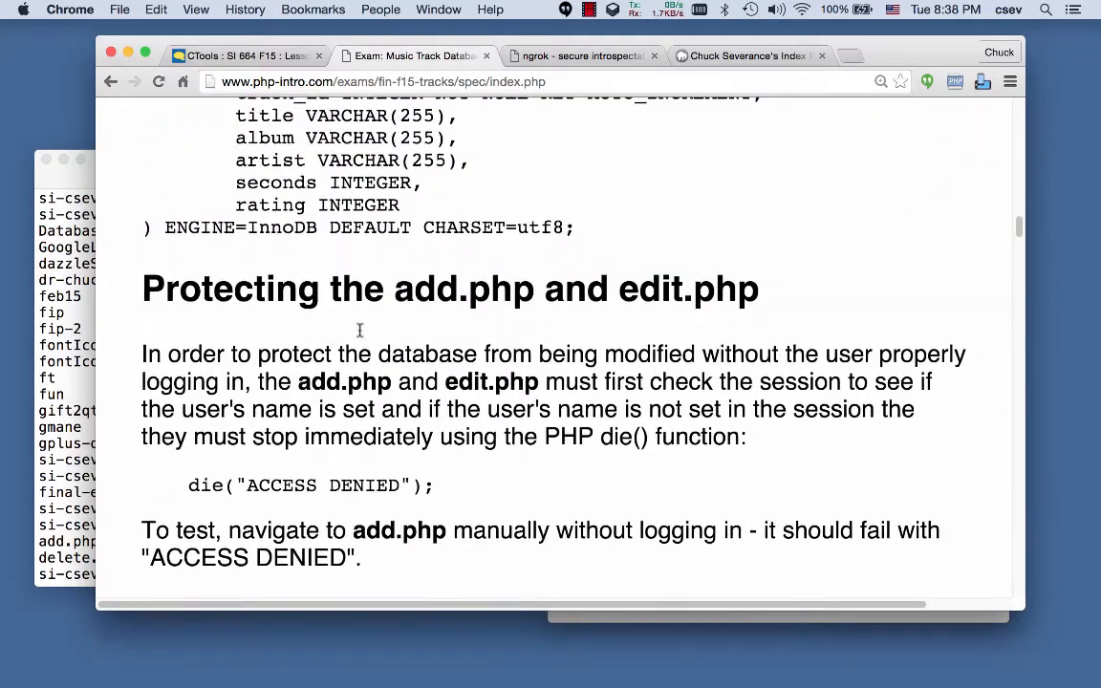
scroll(up, 3)
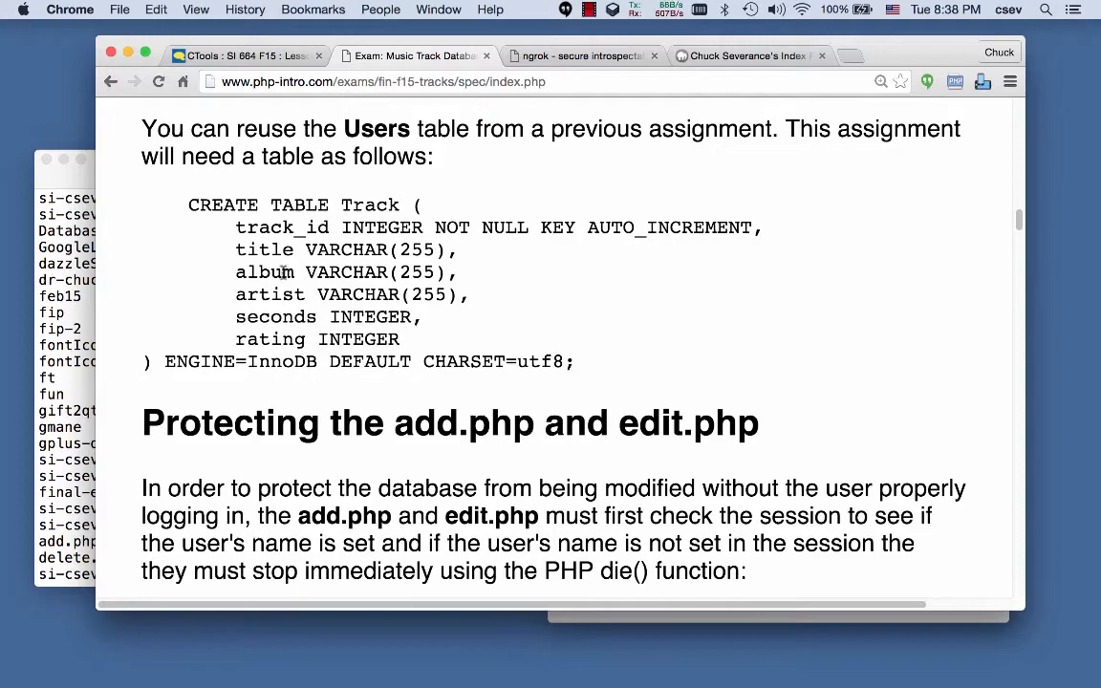
scroll(down, 3)
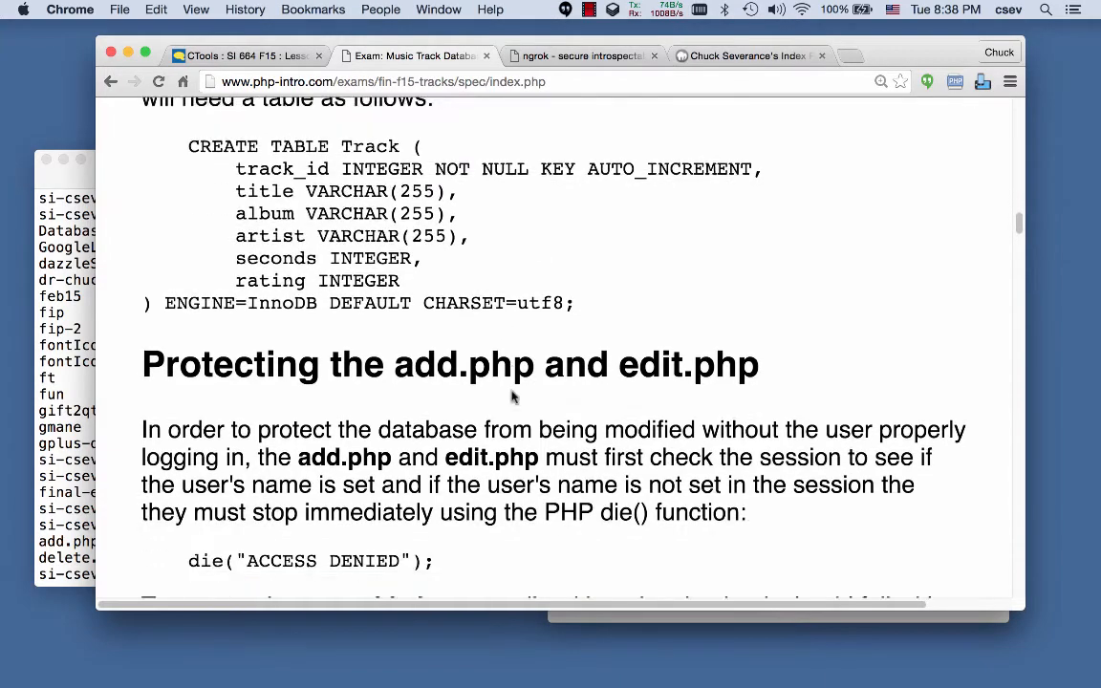
scroll(down, 3)
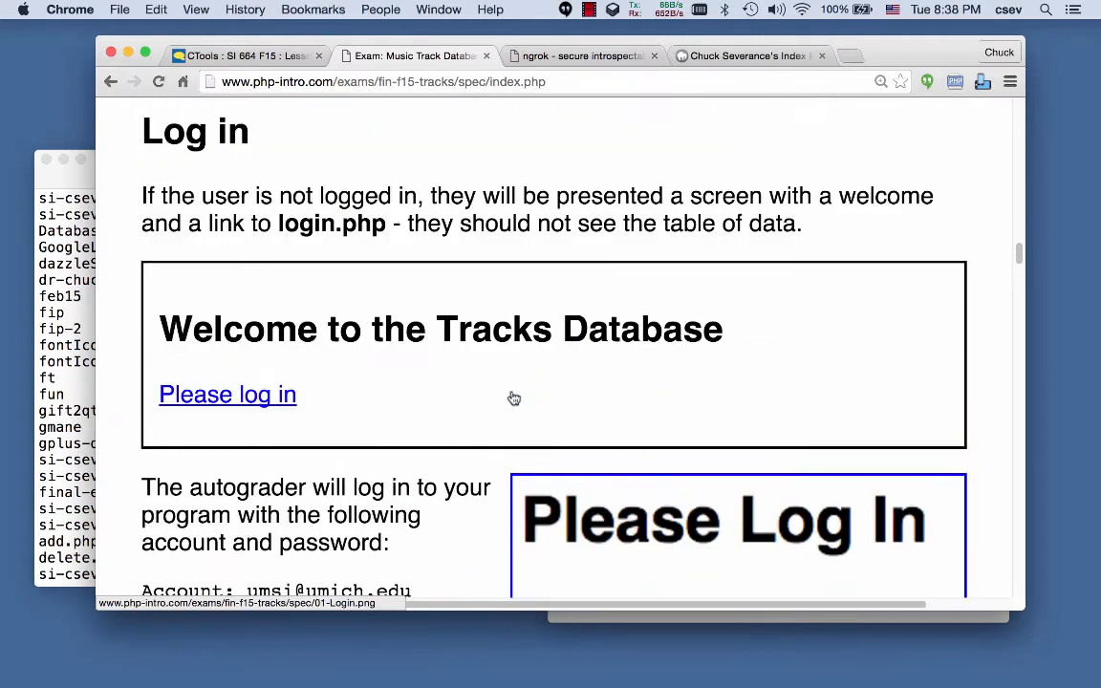
scroll(up, 3)
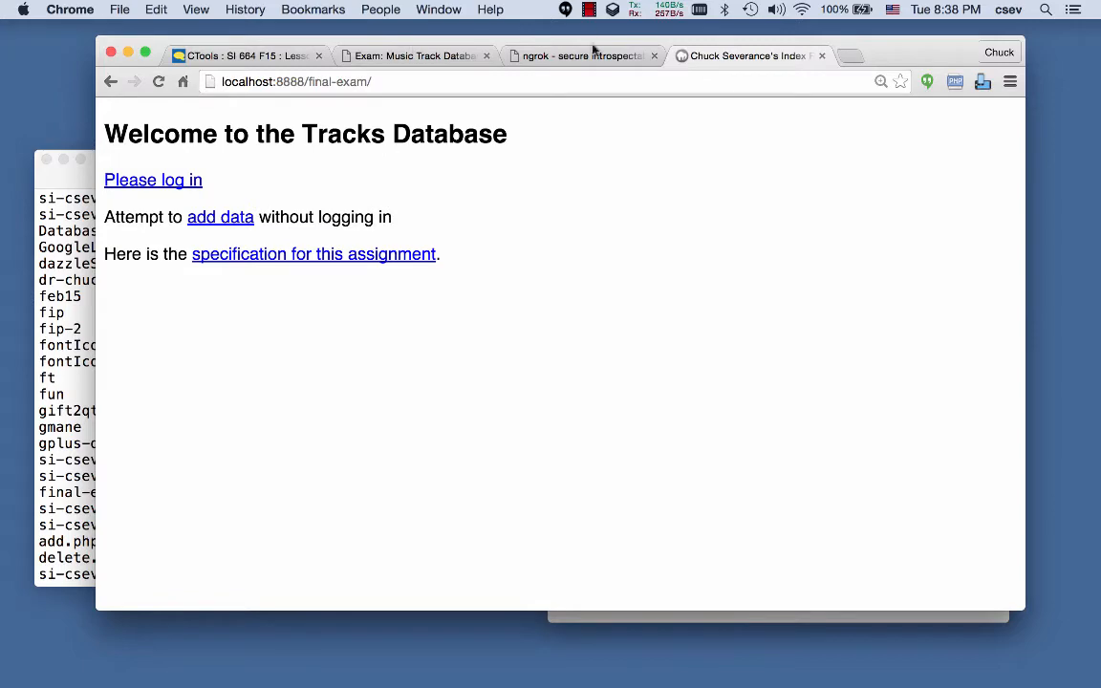
- Switch to the ngrok site and scroll through its secure-tunnels-to-localhost features
click(581, 55)
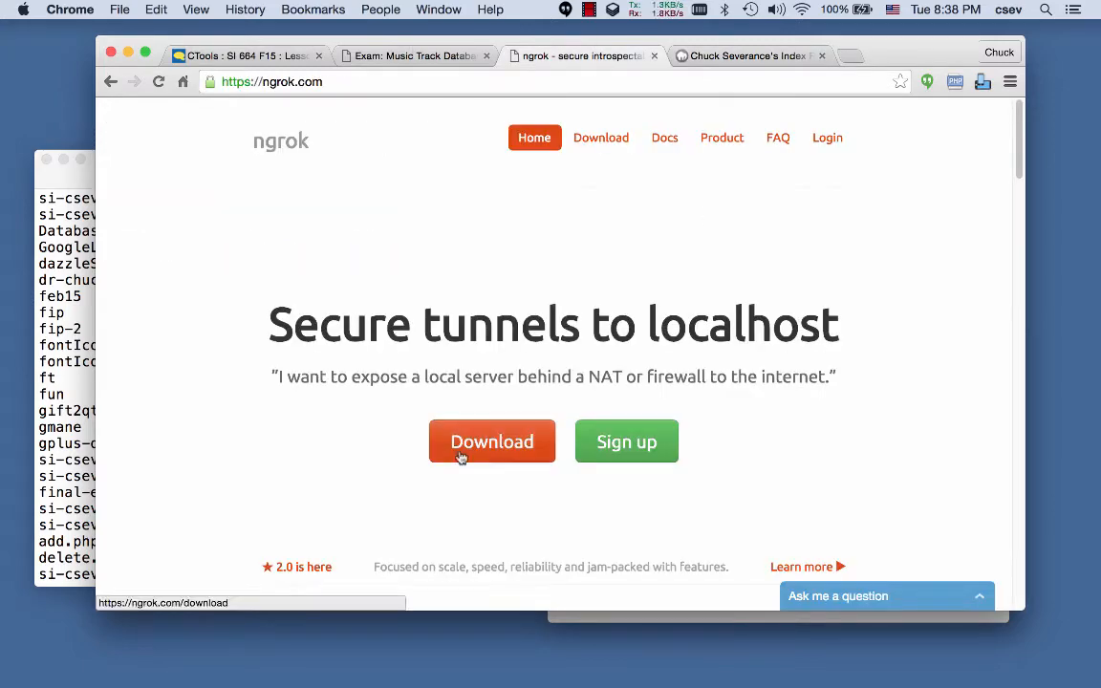
scroll(down, 3)
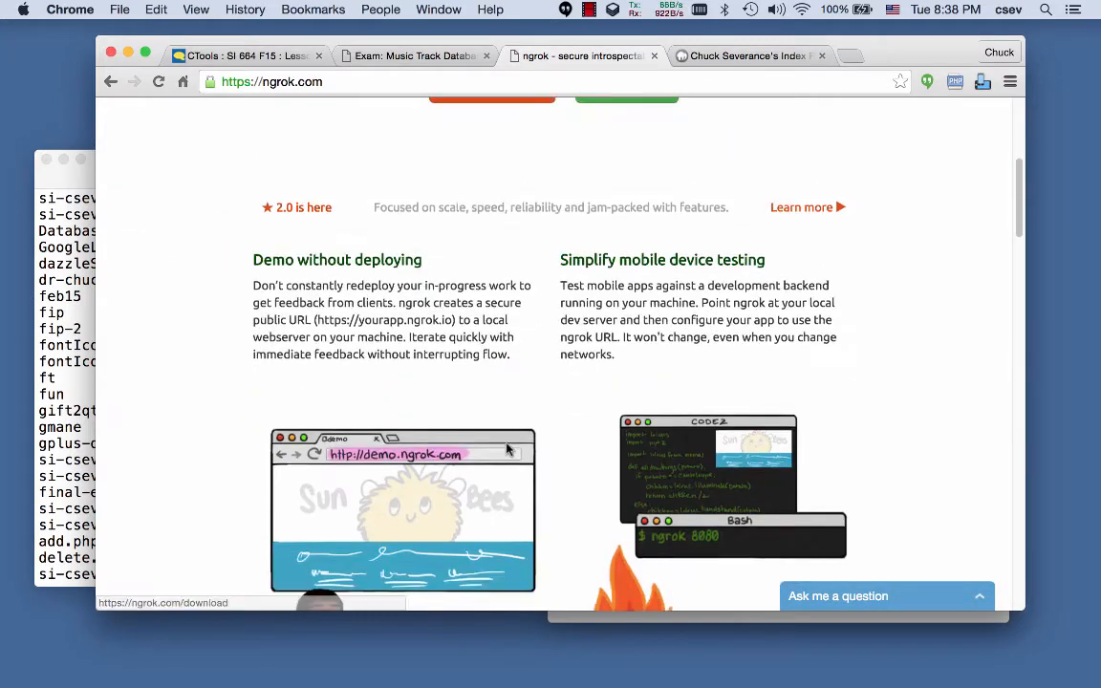
scroll(down, 3)
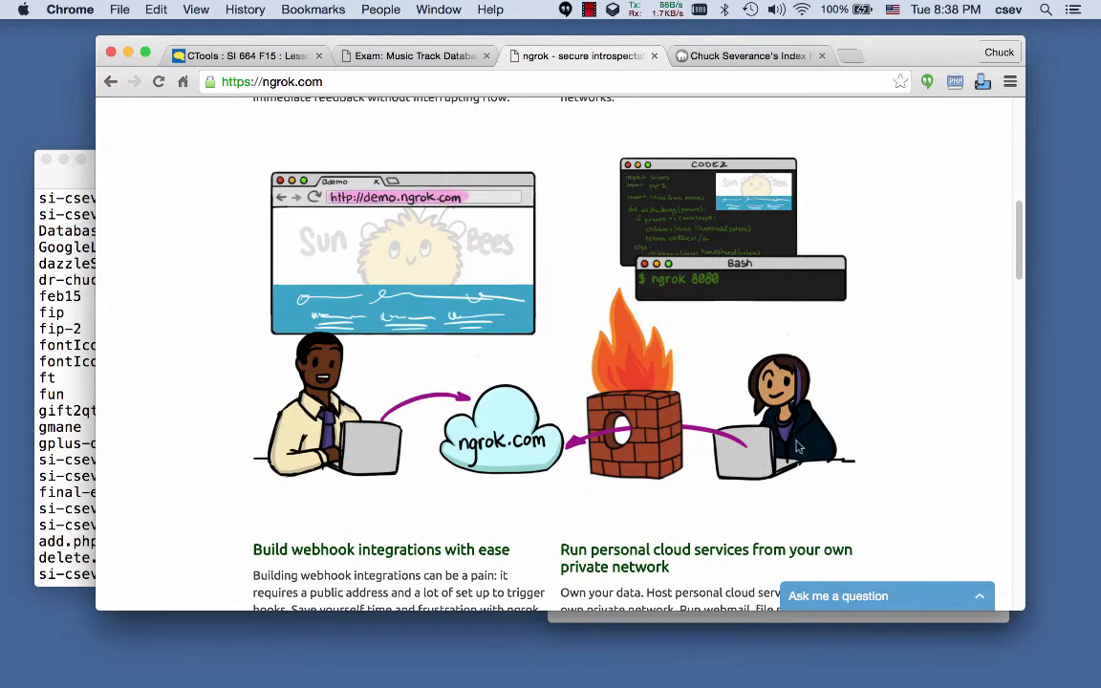
mouse_move(784, 428)
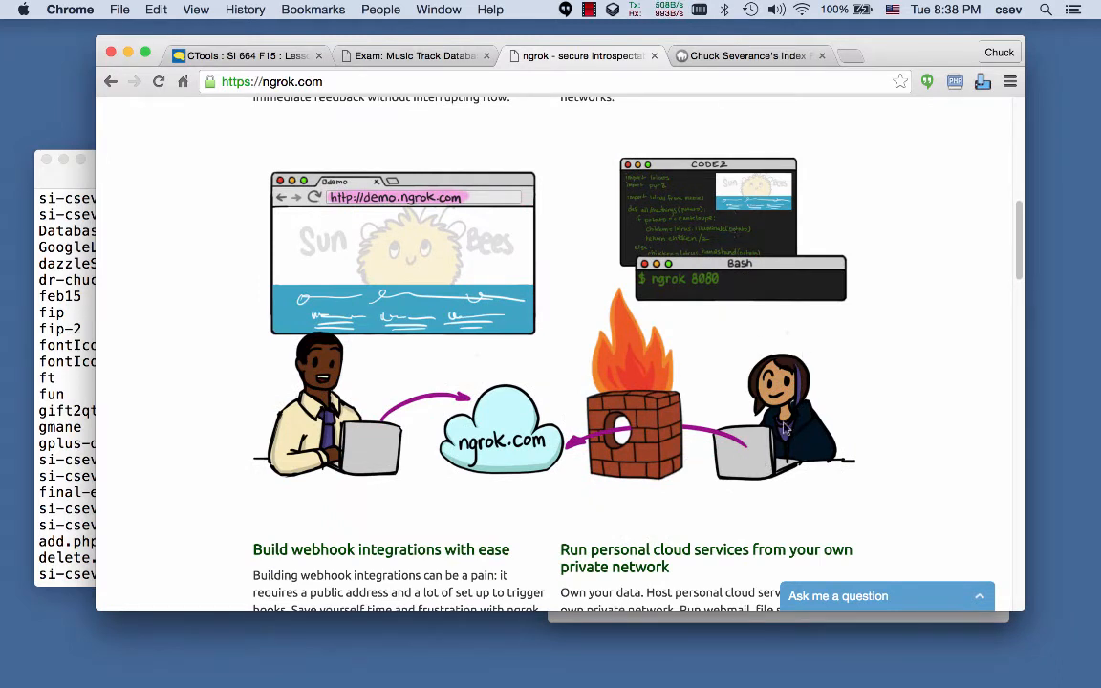
mouse_move(430, 268)
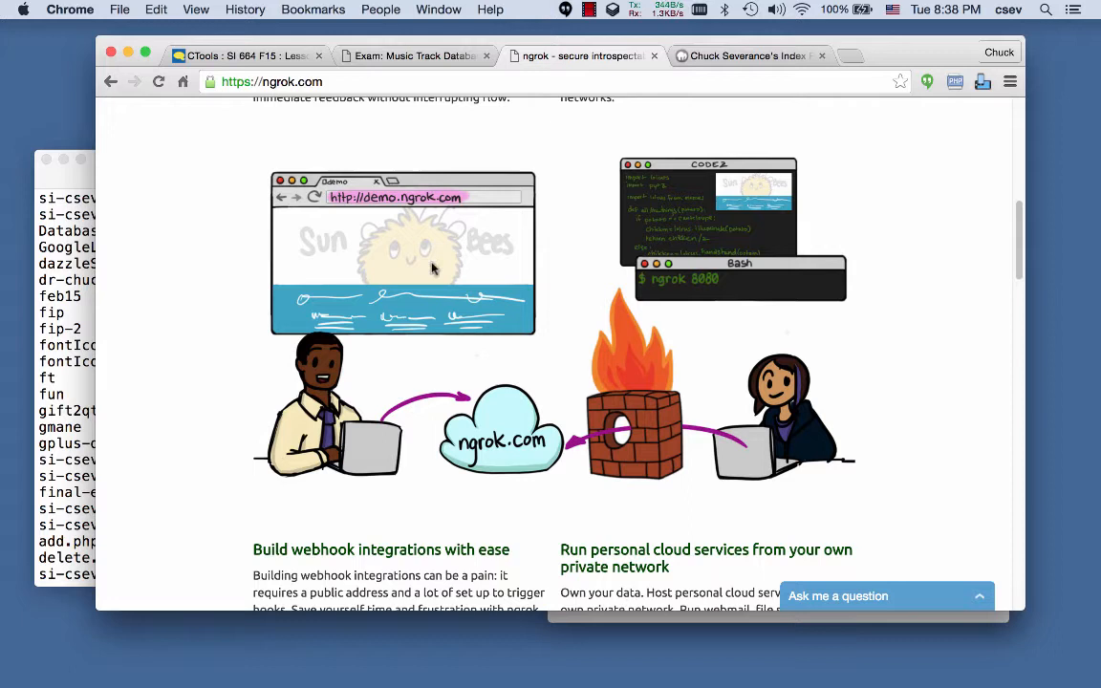
mouse_move(329, 438)
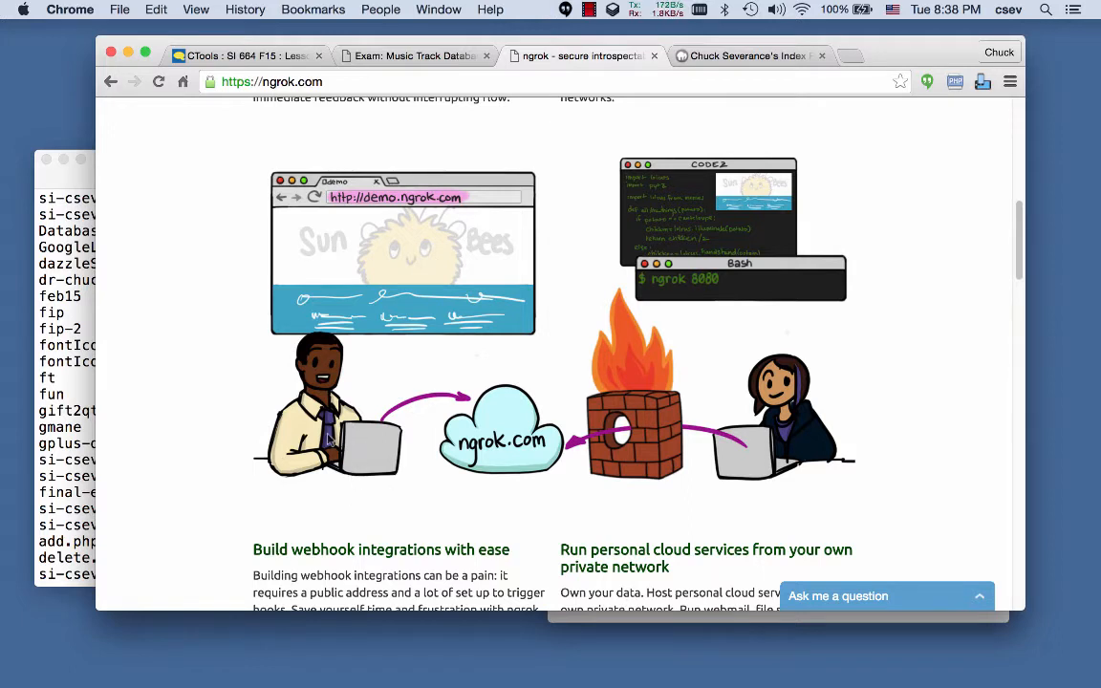
mouse_move(378, 461)
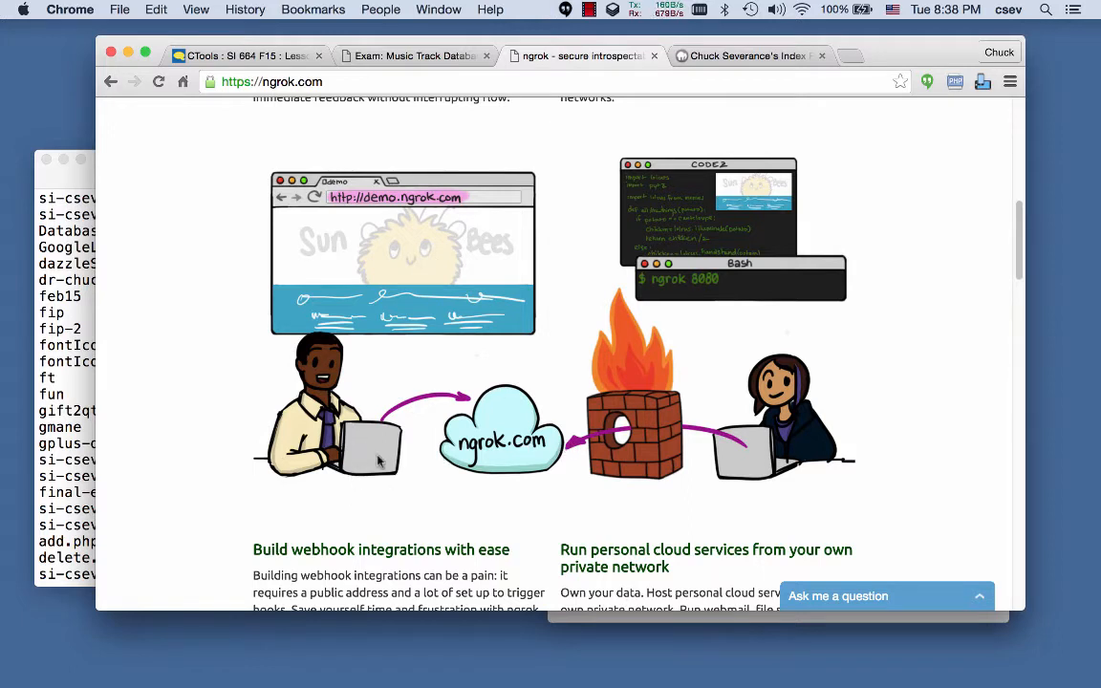
mouse_move(745, 455)
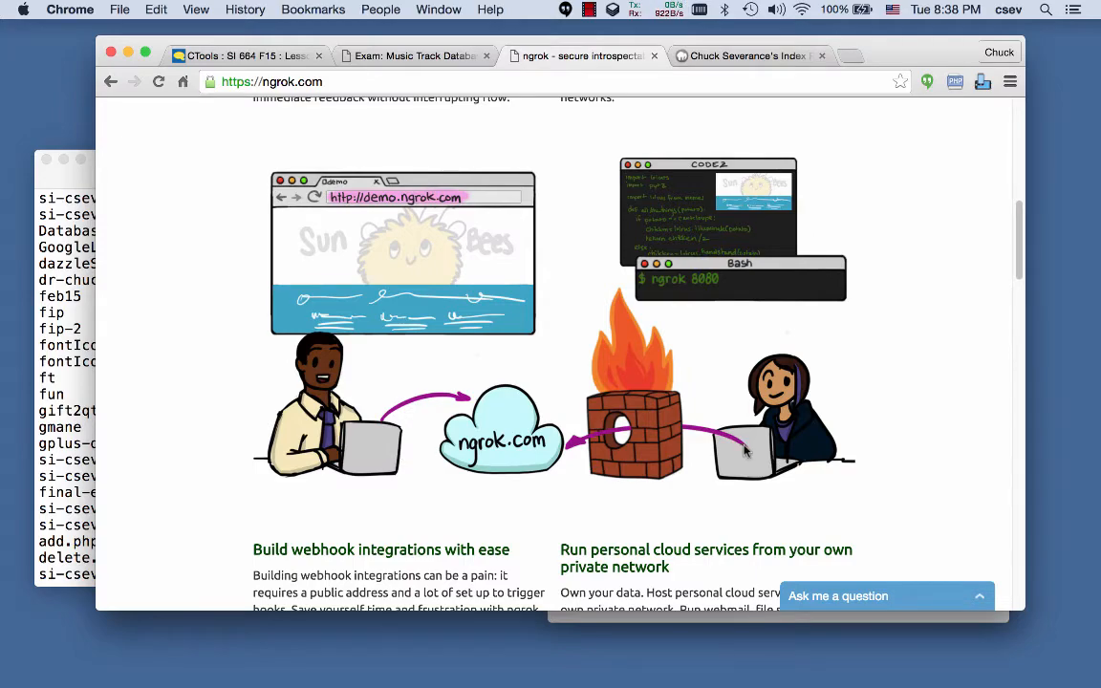
scroll(down, 3)
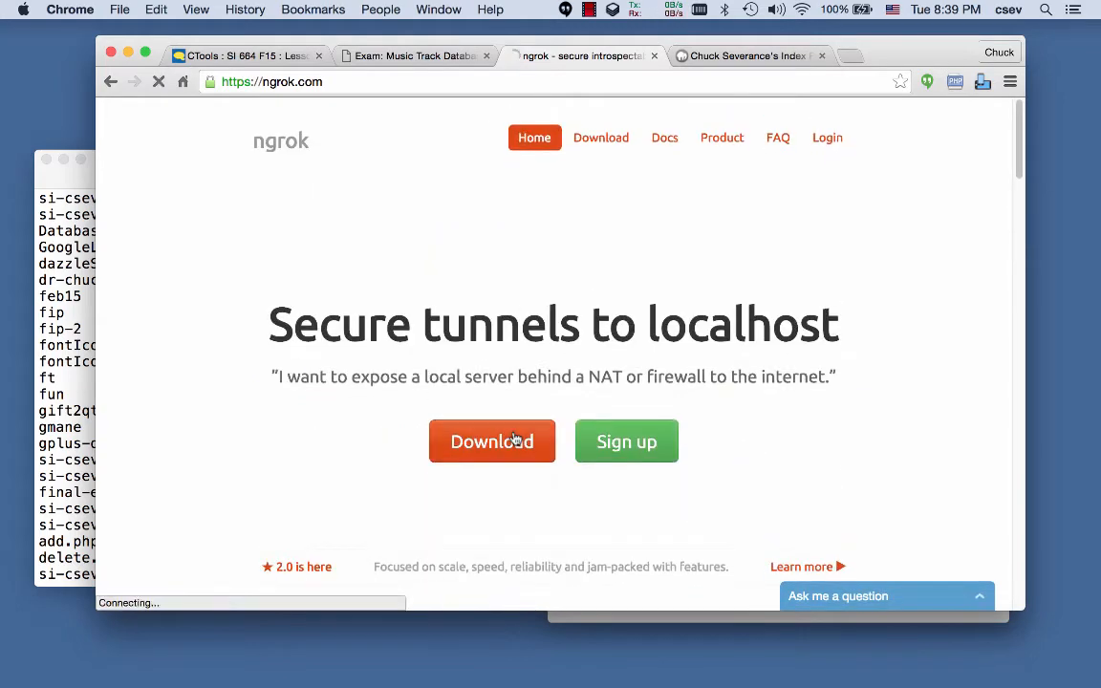
- Download the Mac OS X ngrok zip and reveal it in Finder's Downloads folder
click(491, 441)
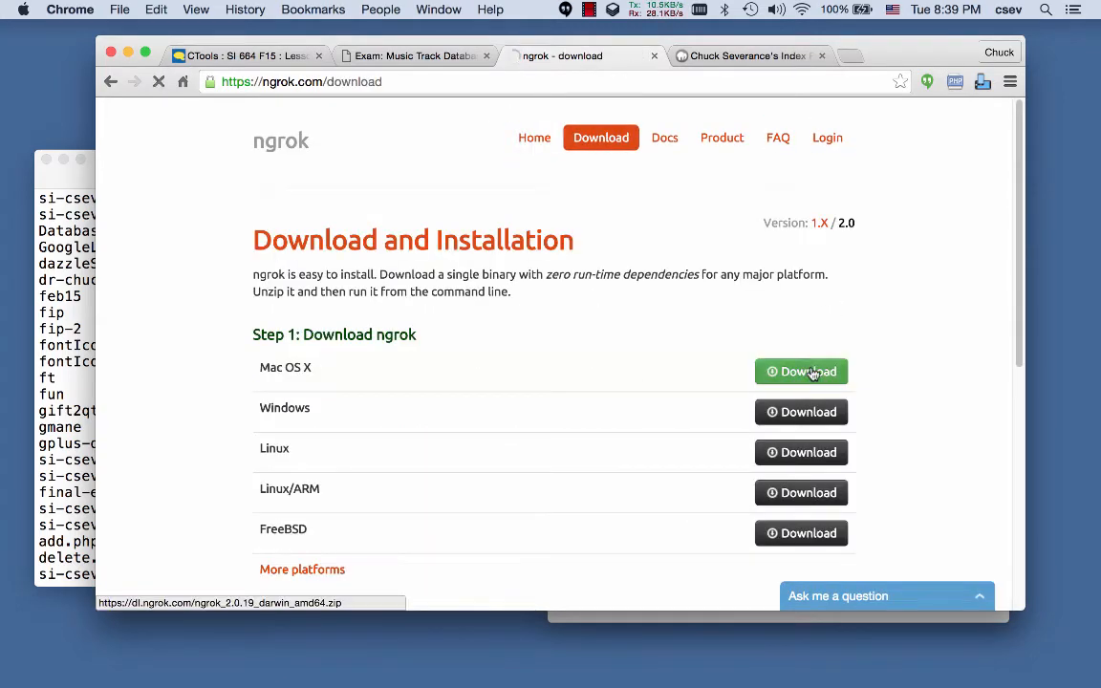
click(801, 371)
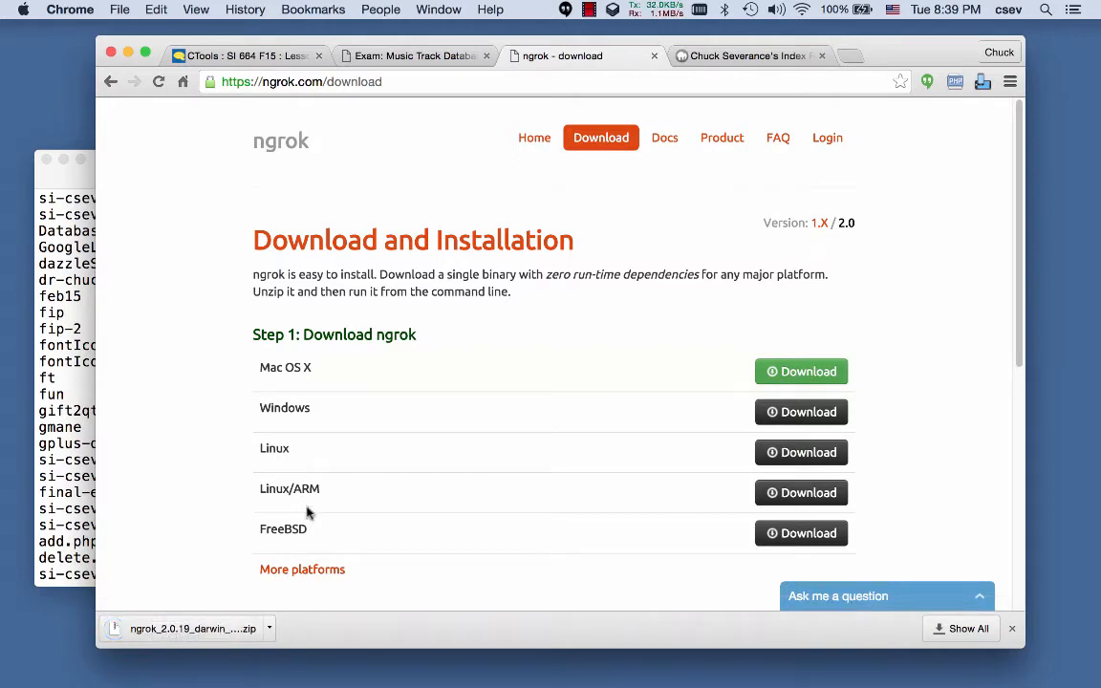
mouse_move(793, 679)
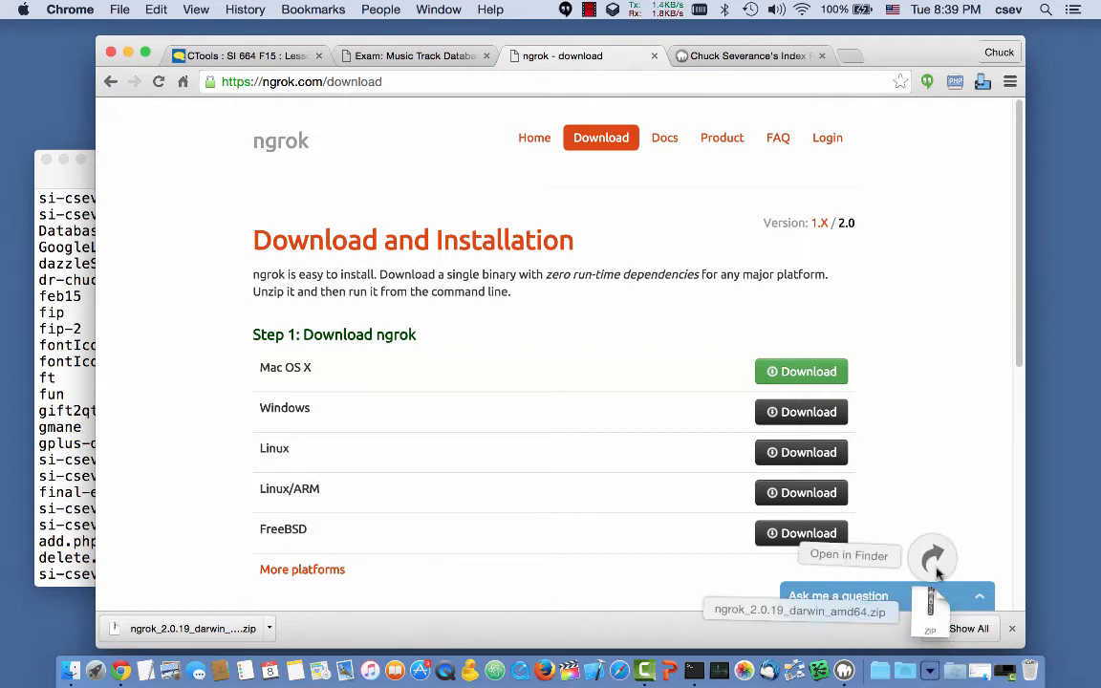
click(849, 555)
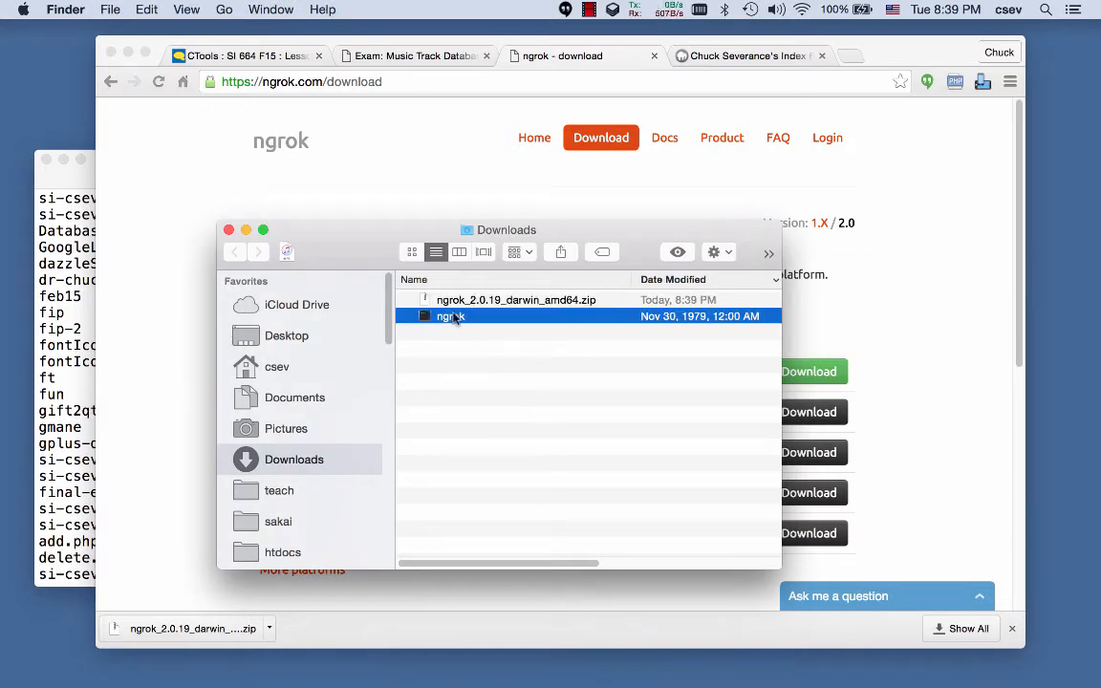
mouse_move(468, 321)
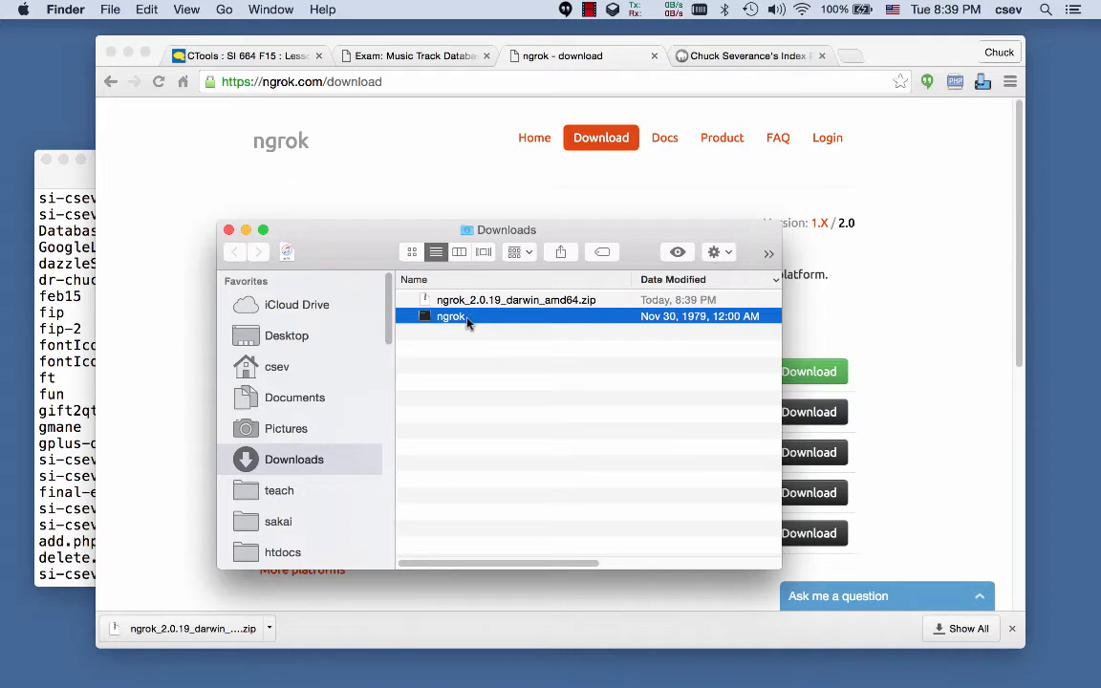
mouse_move(705, 673)
text(pw)
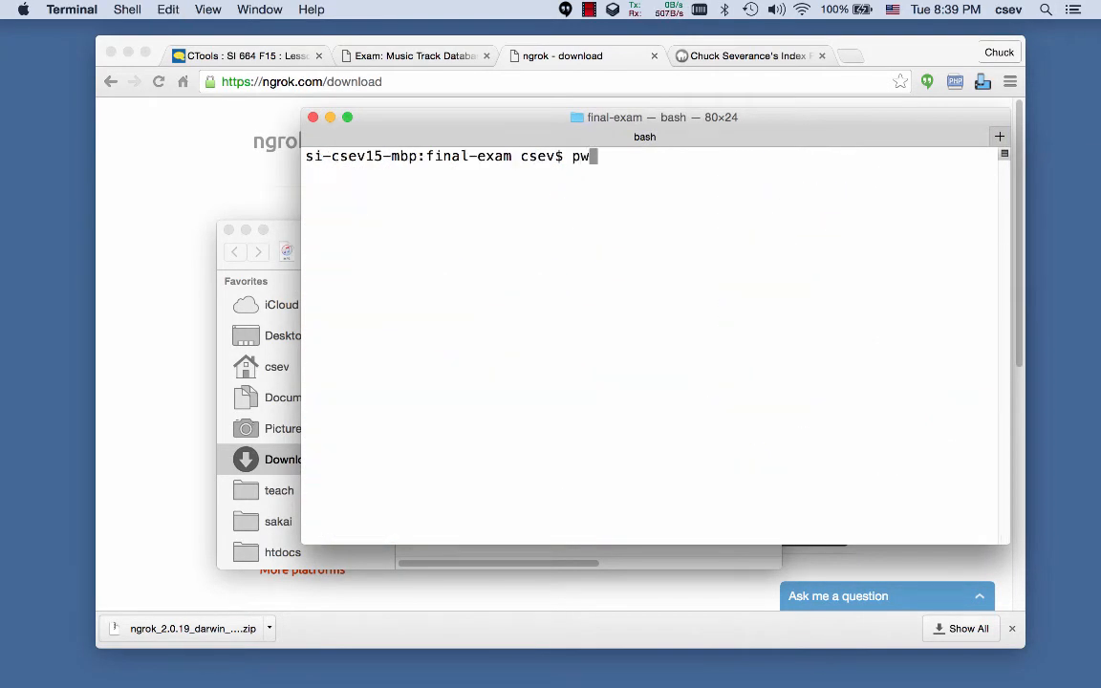
- Check the working directory, then in a new Terminal tab change into the Downloads folder
key(Return)
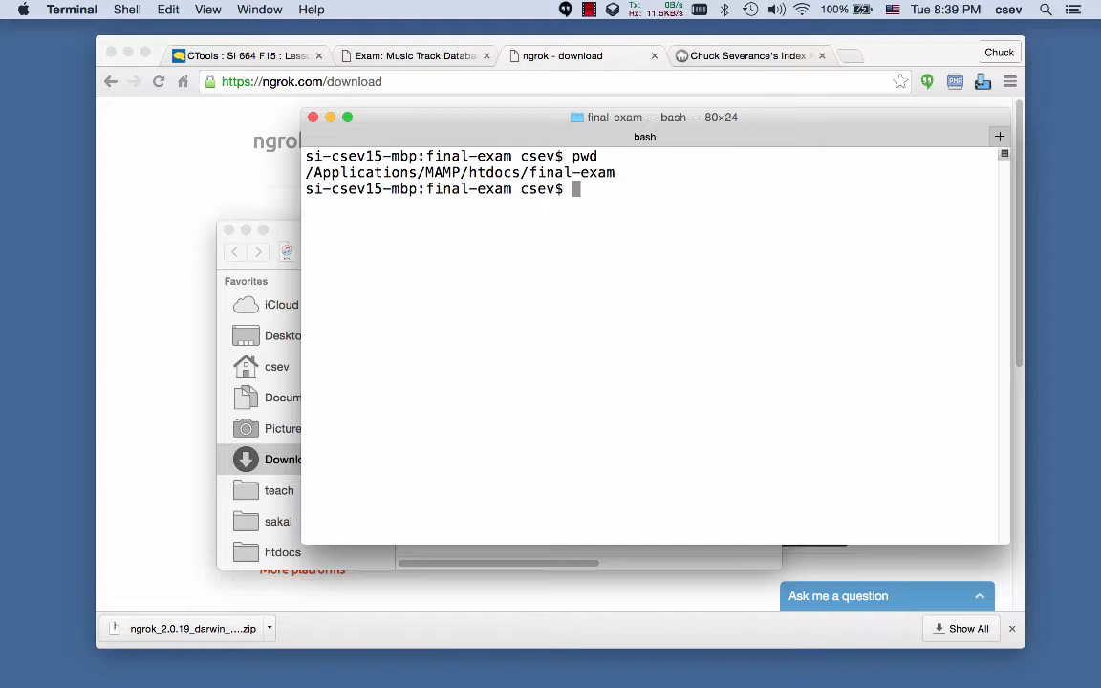
click(999, 135)
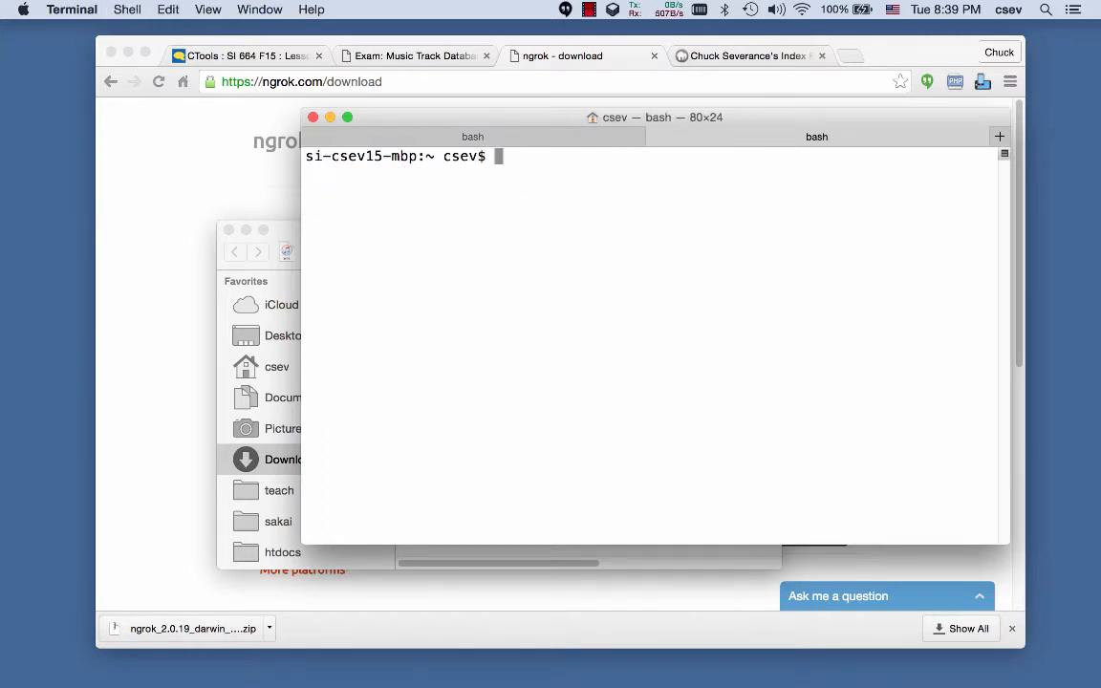
text(cd D)
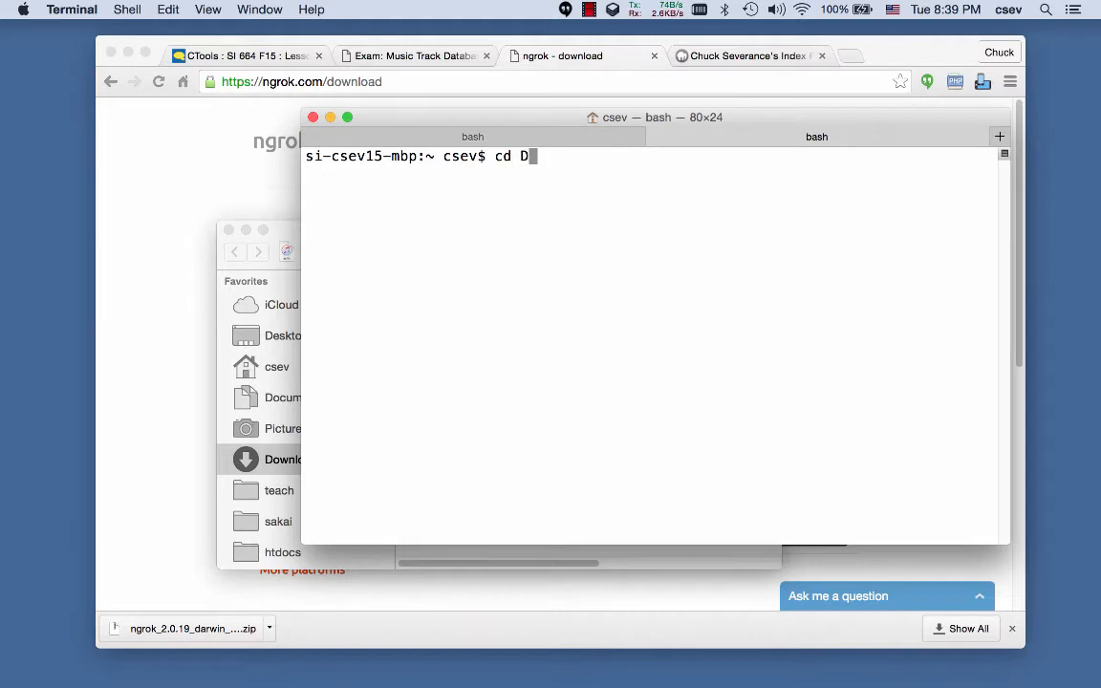
key(Tab)
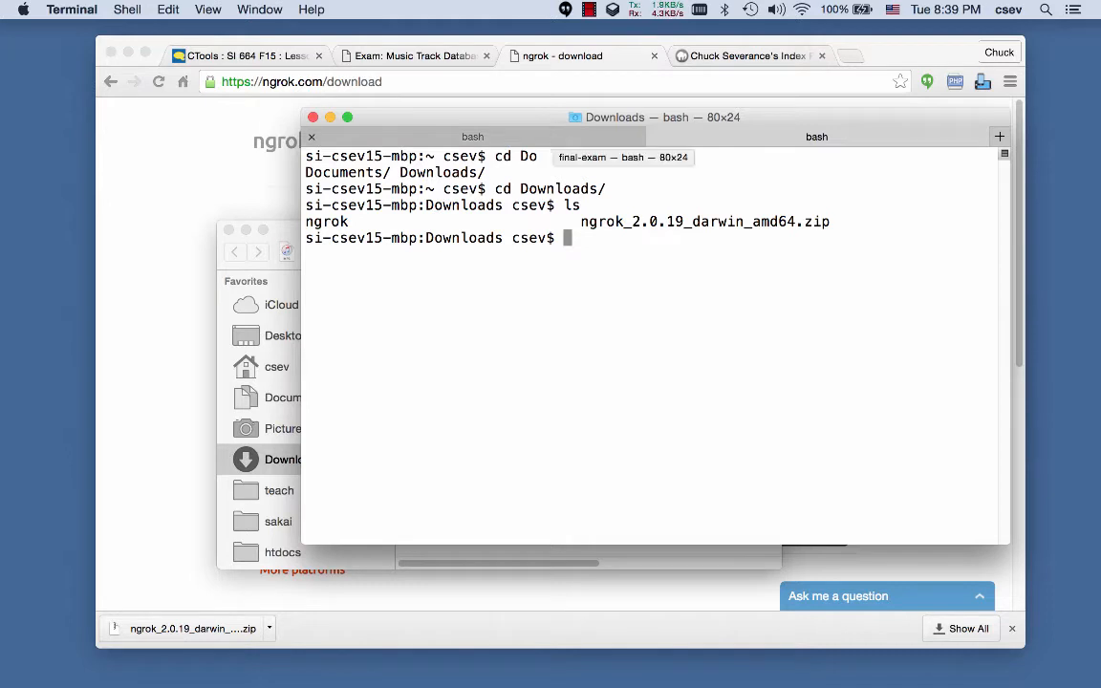
- Run ./ngrok http 8888 to bring a tunnel online forwarding to localhost:8888
text(./hn)
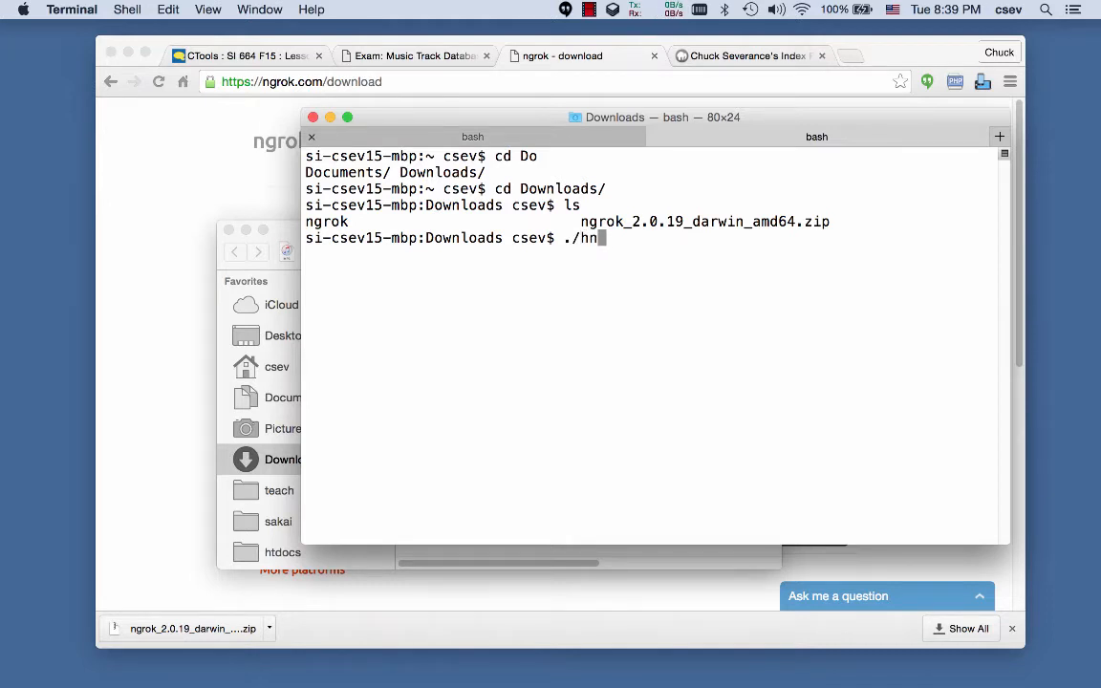
key(Backspace)
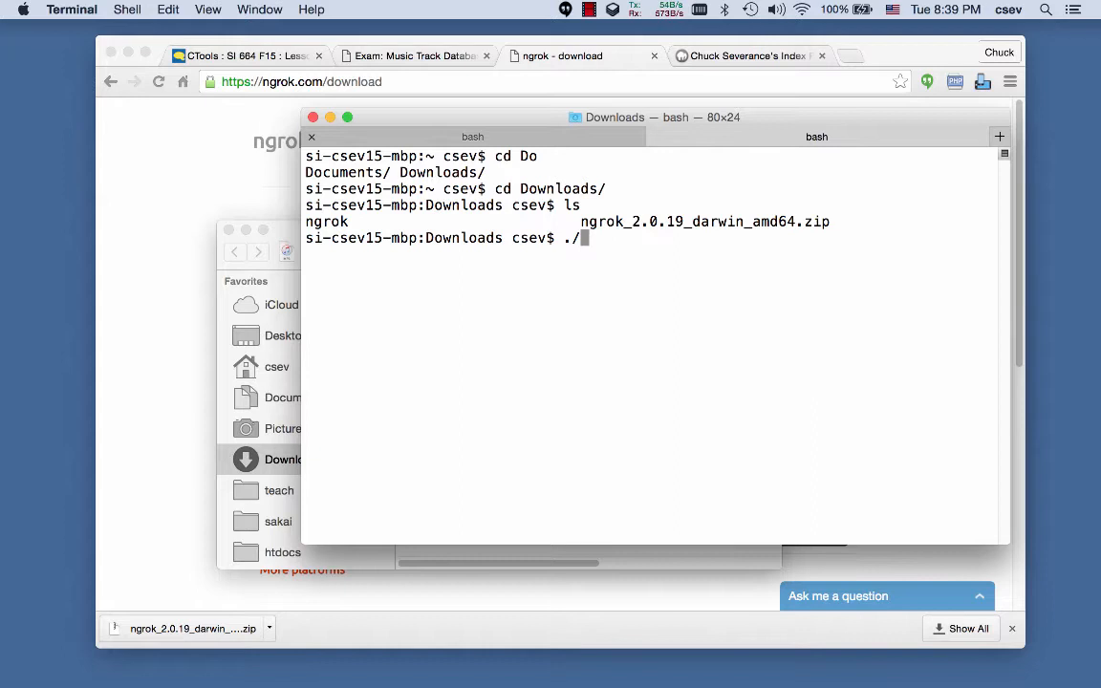
text(n)
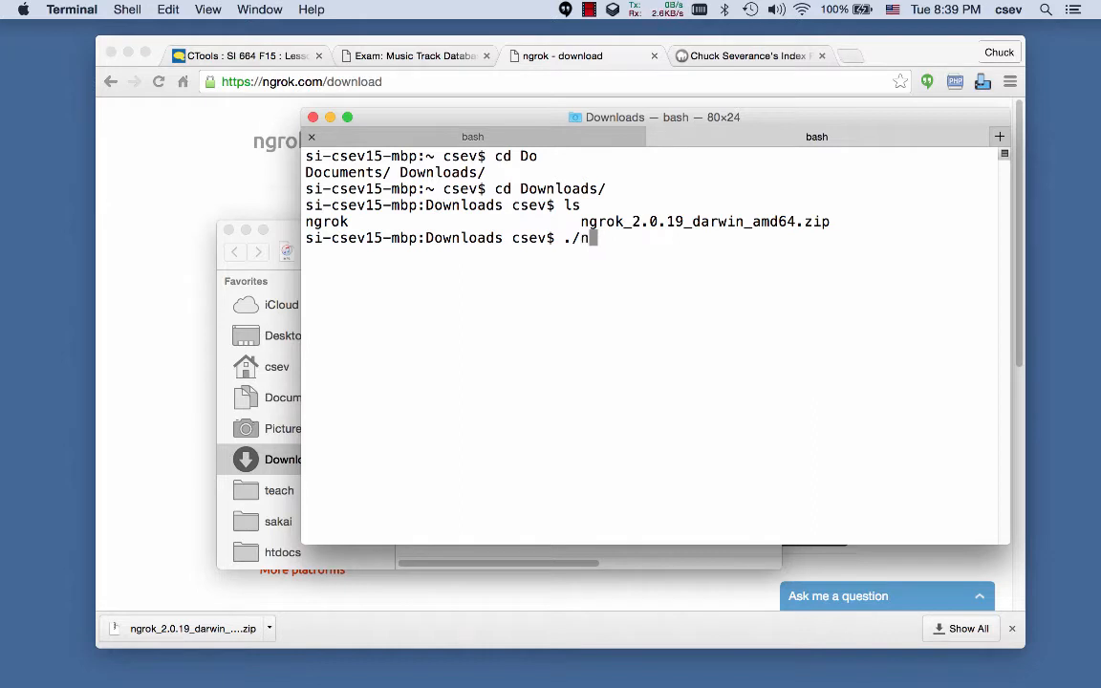
text(grok)
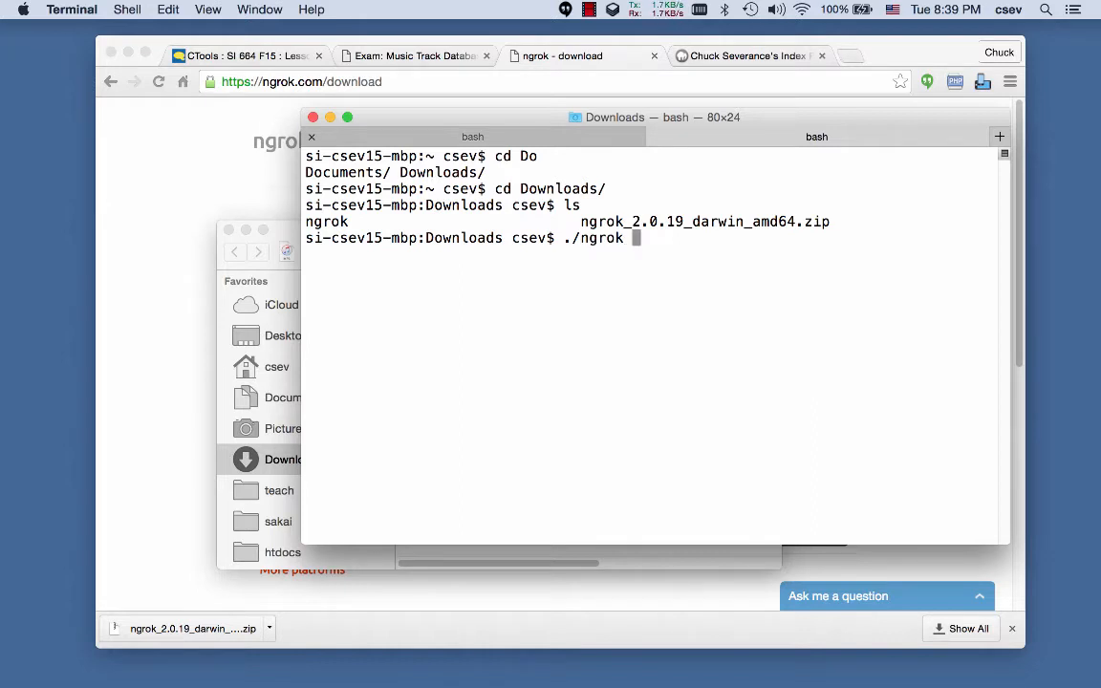
text(httpp)
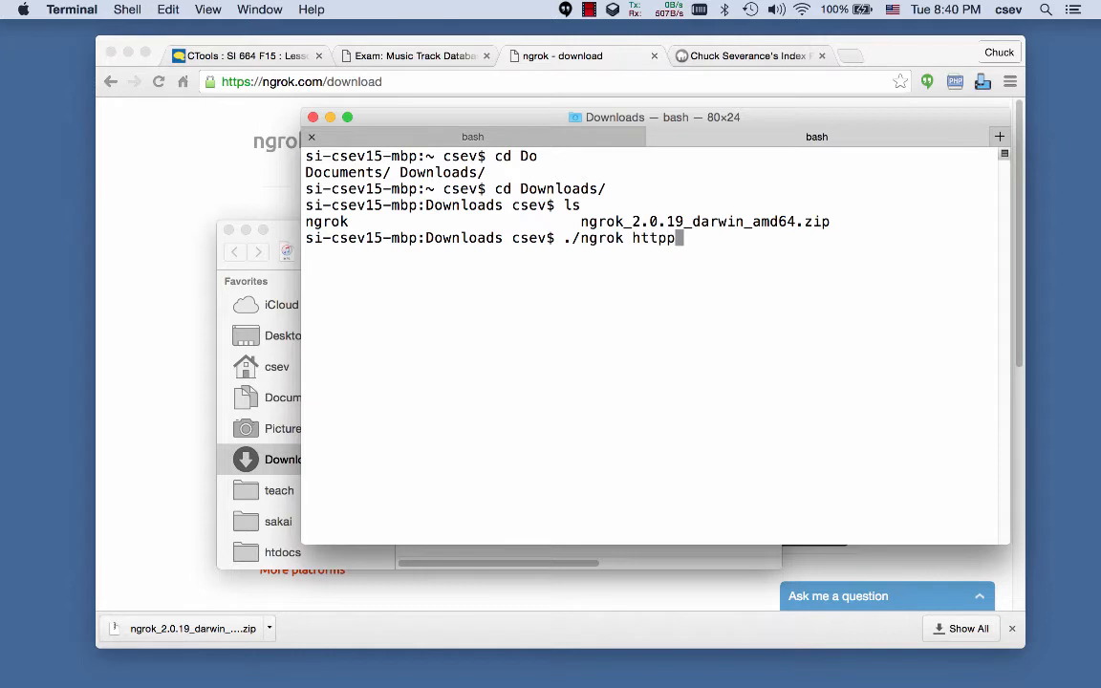
key(Backspace)
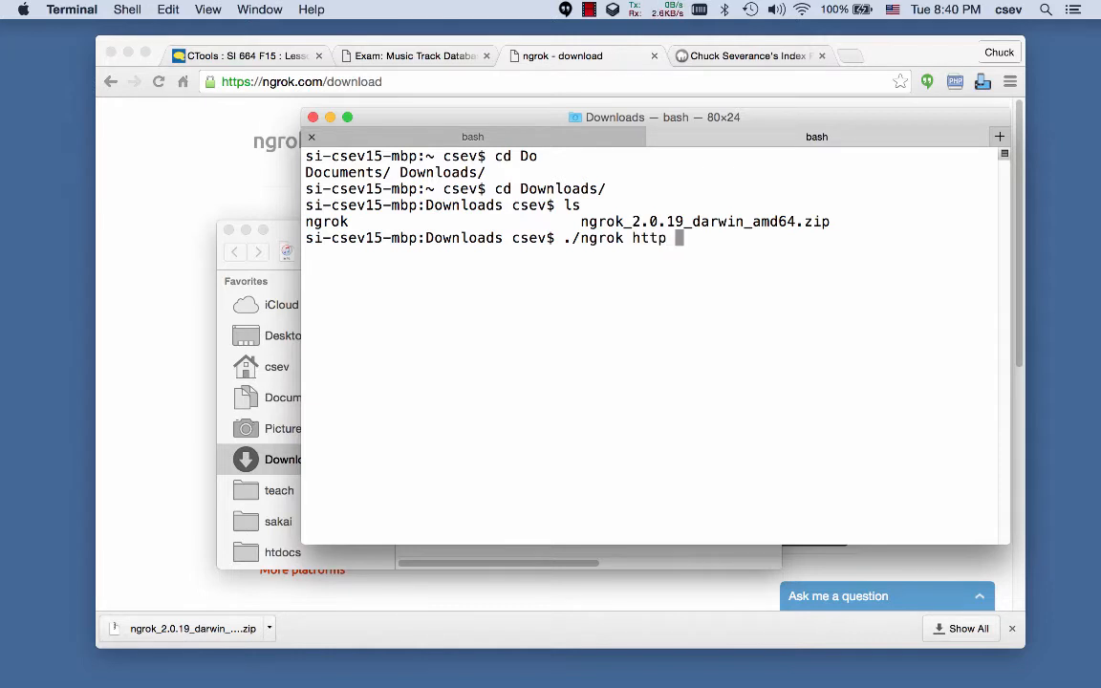
text(888)
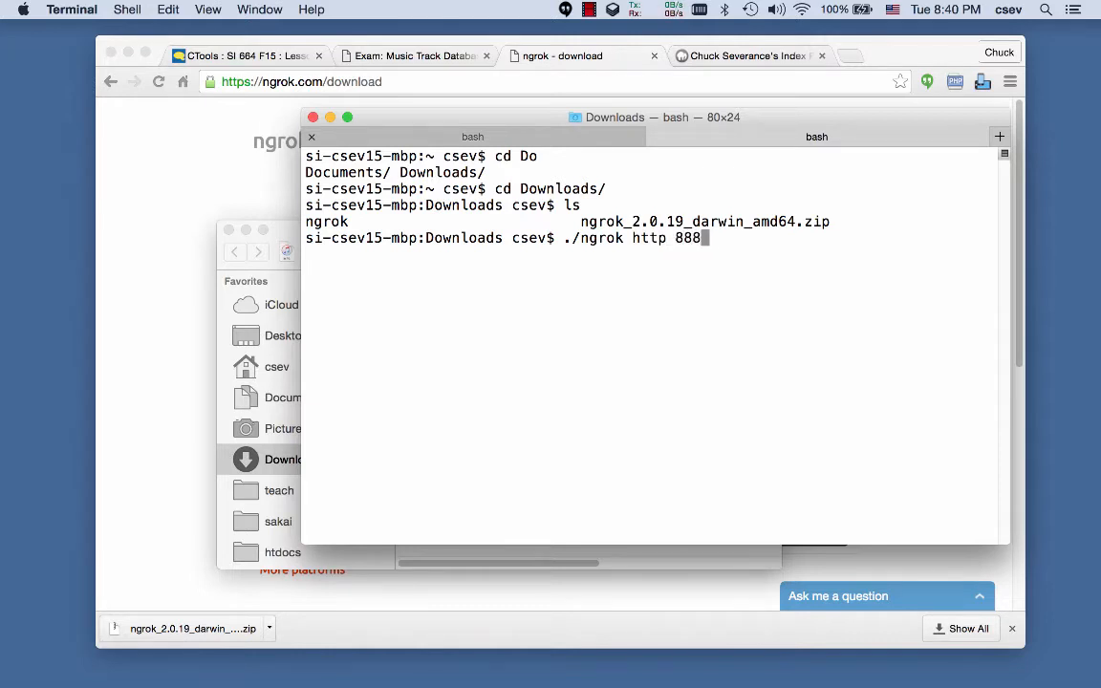
key(Return)
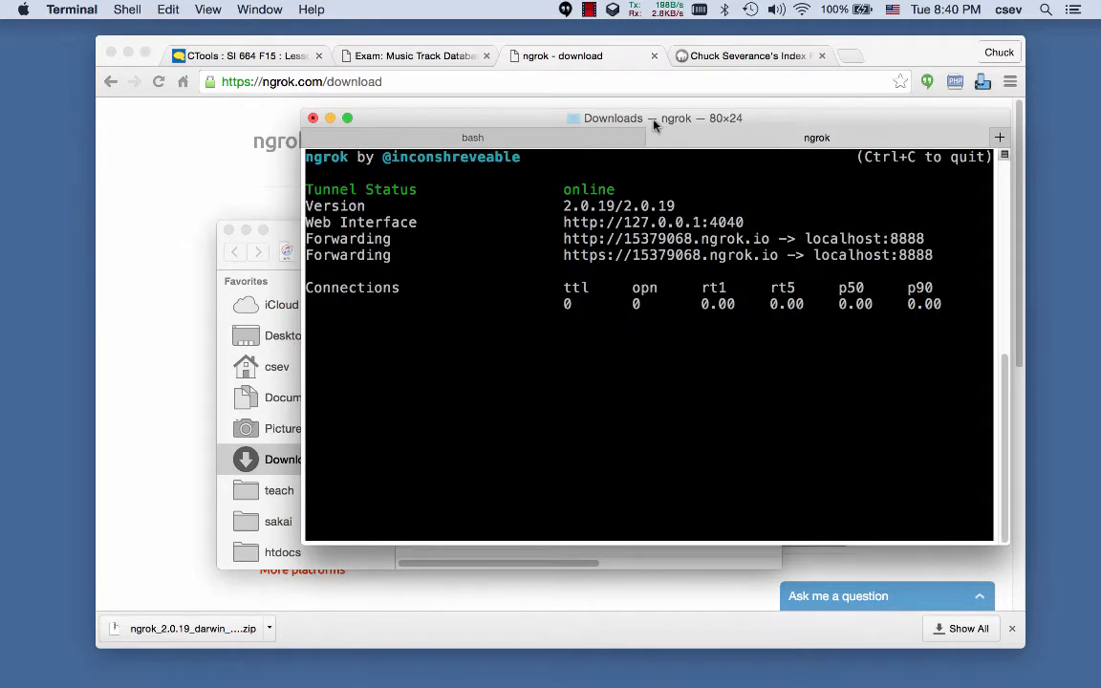
drag(654, 118, 399, 149)
text(http://15379068.ngrok.io)
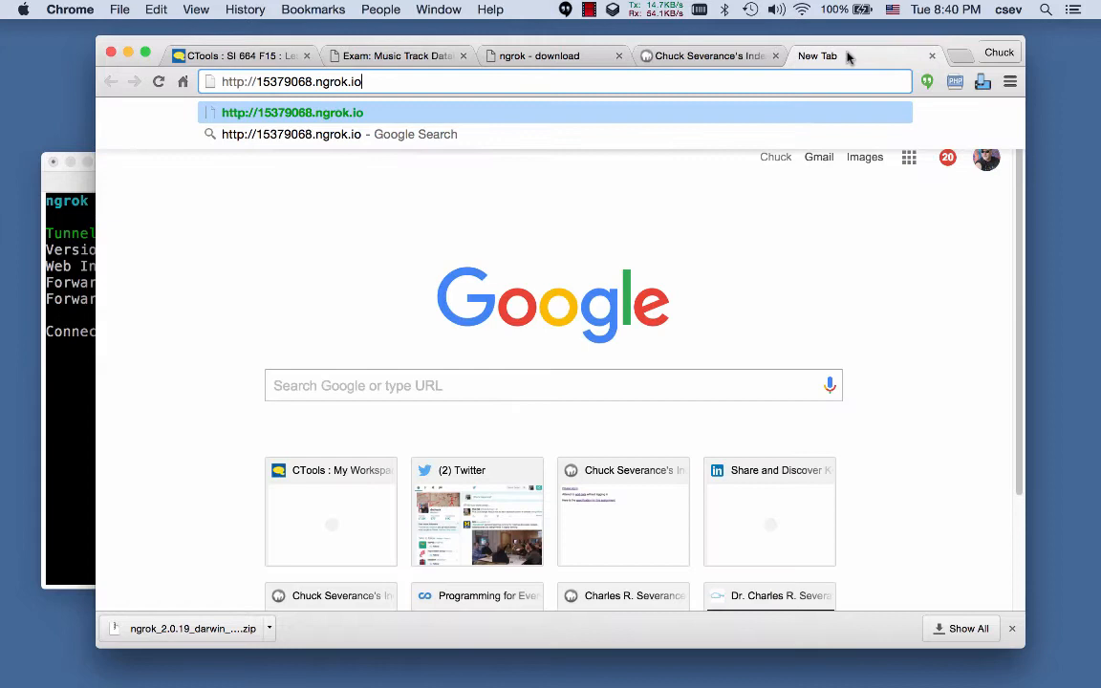
- Load 15379068.ngrok.io/final-exam to reach the Tracks Database welcome page through the tunnel
text(/f)
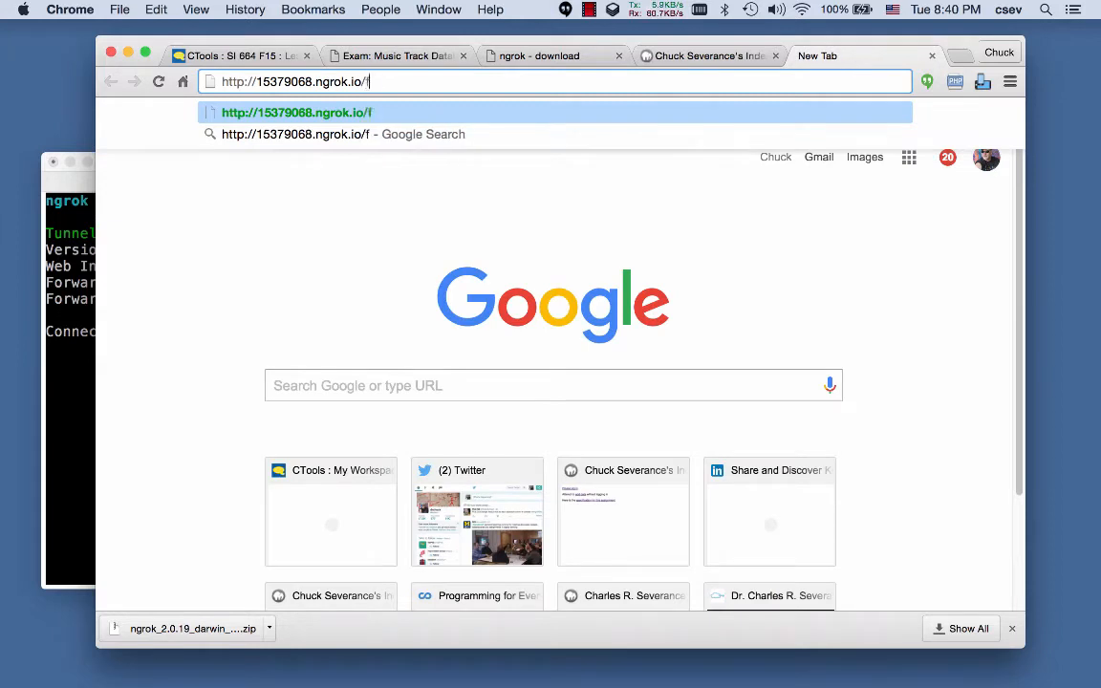
text(inal-exm)
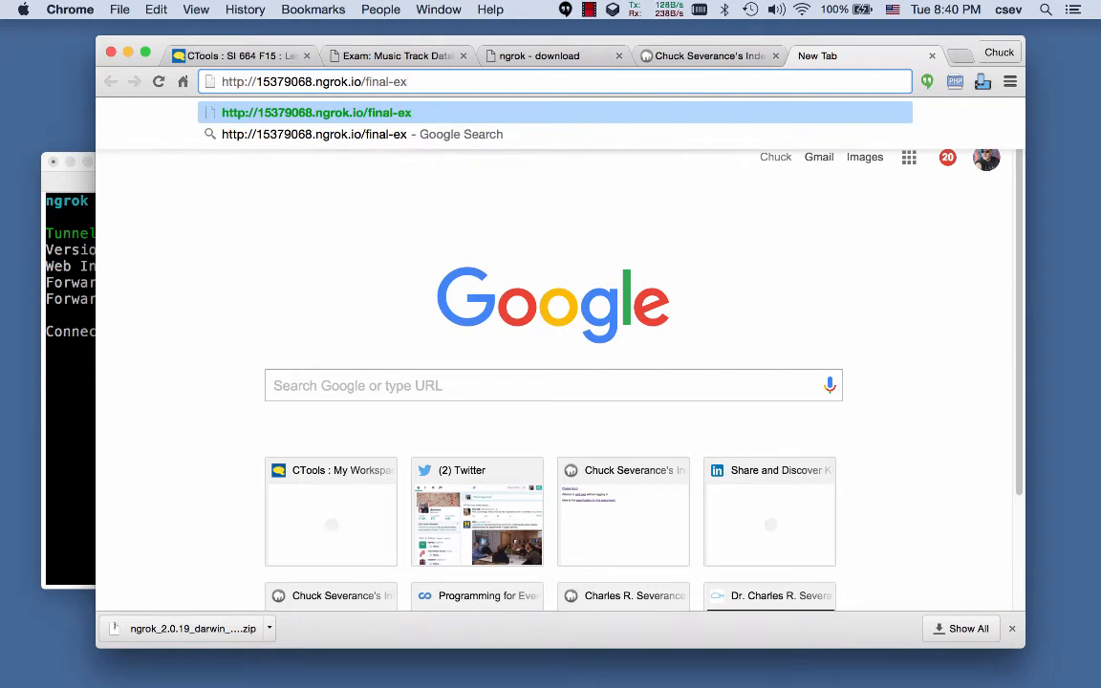
text(am)
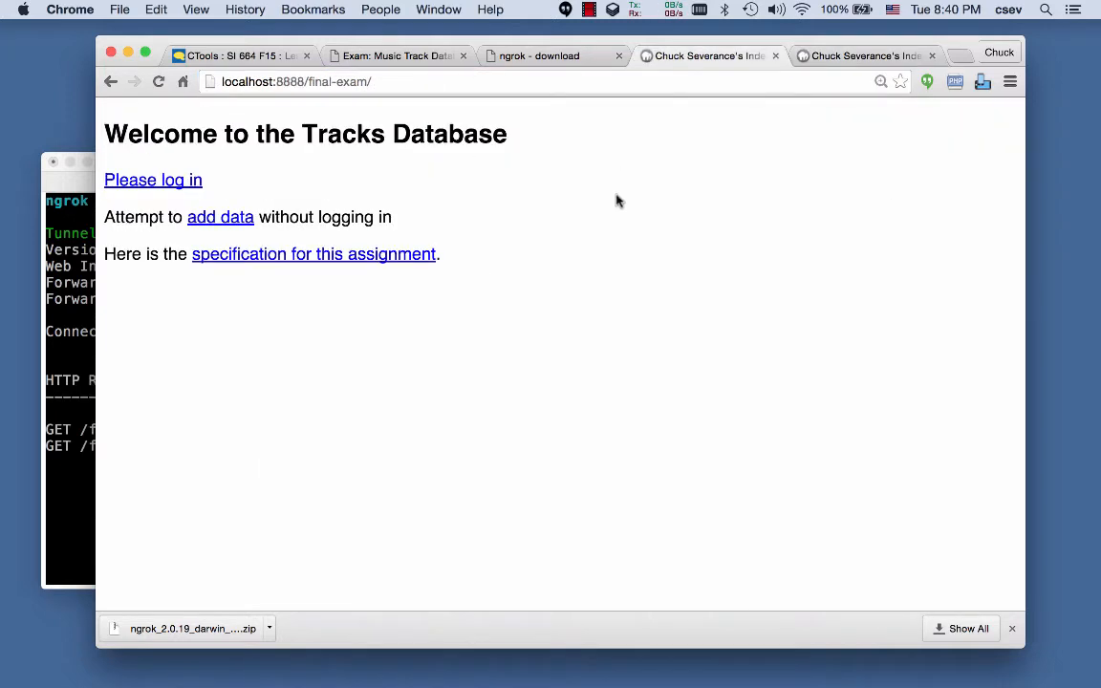
click(862, 55)
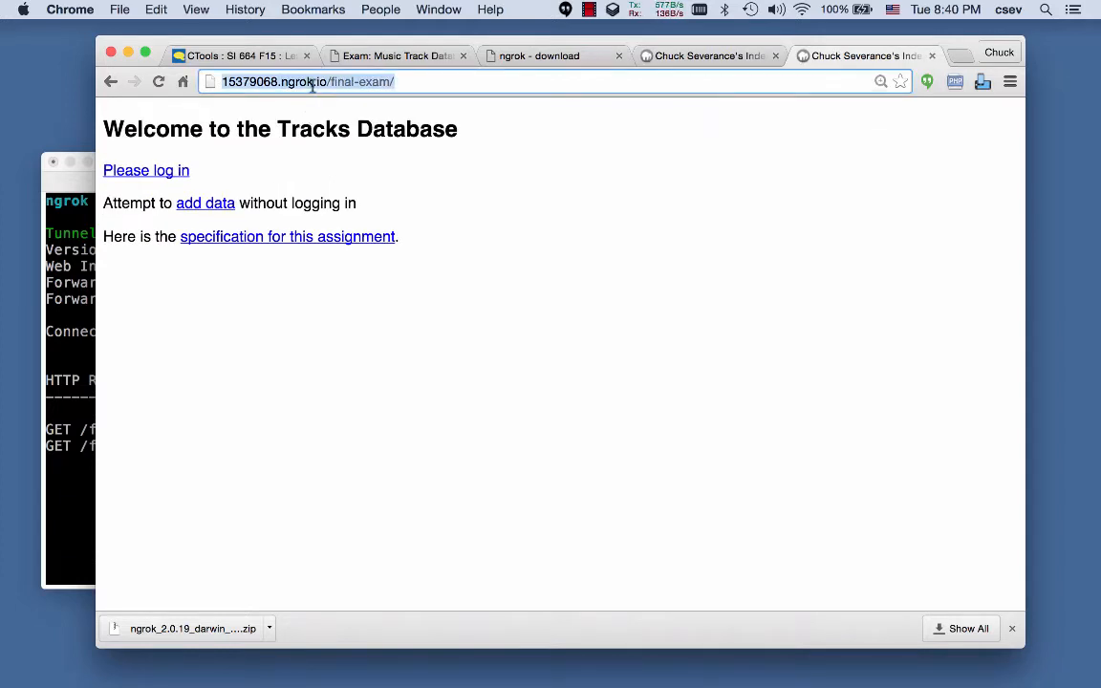
mouse_move(114, 310)
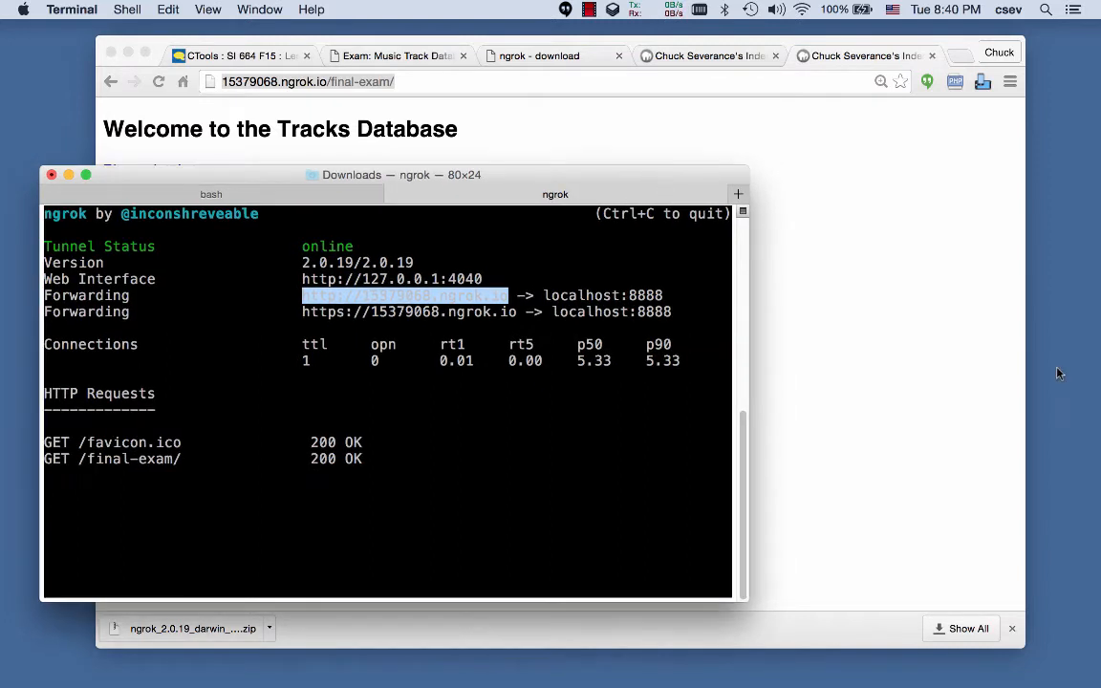
- Check the ngrok log shows /final-exam/ and favicon requests answered 200 OK
click(558, 130)
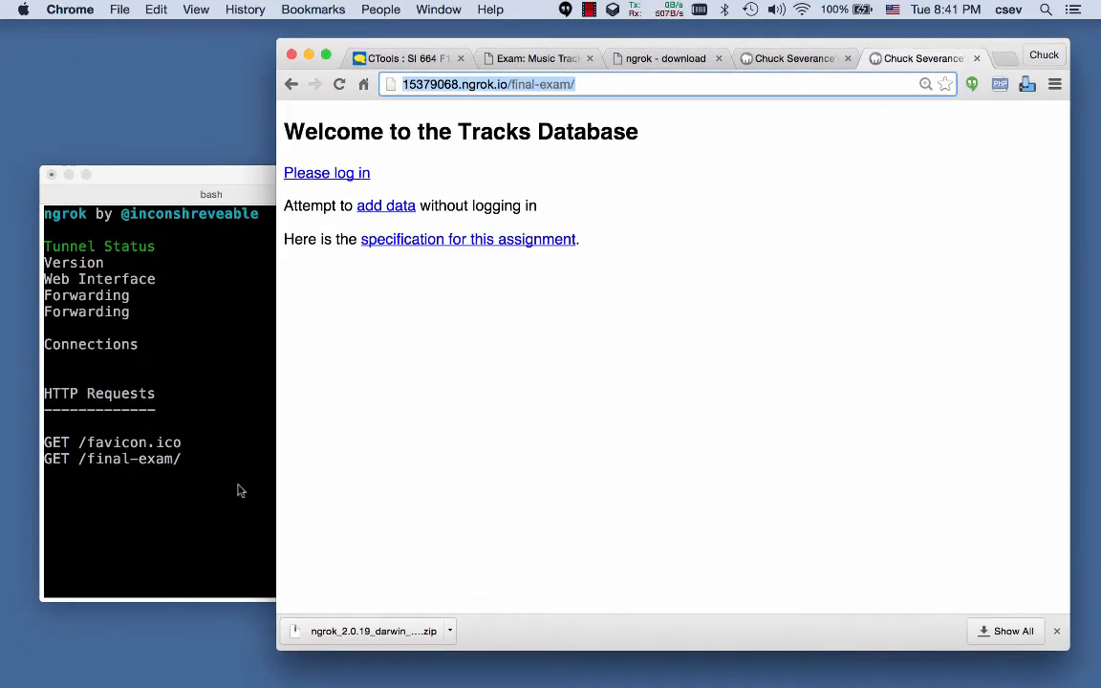
click(489, 85)
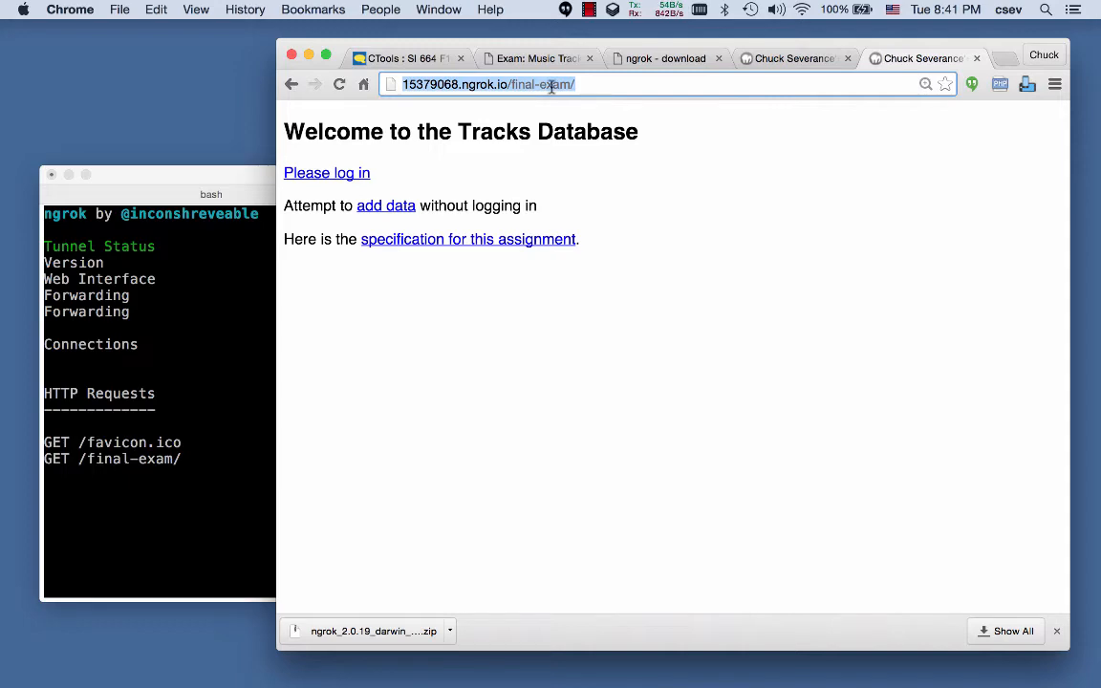
click(582, 84)
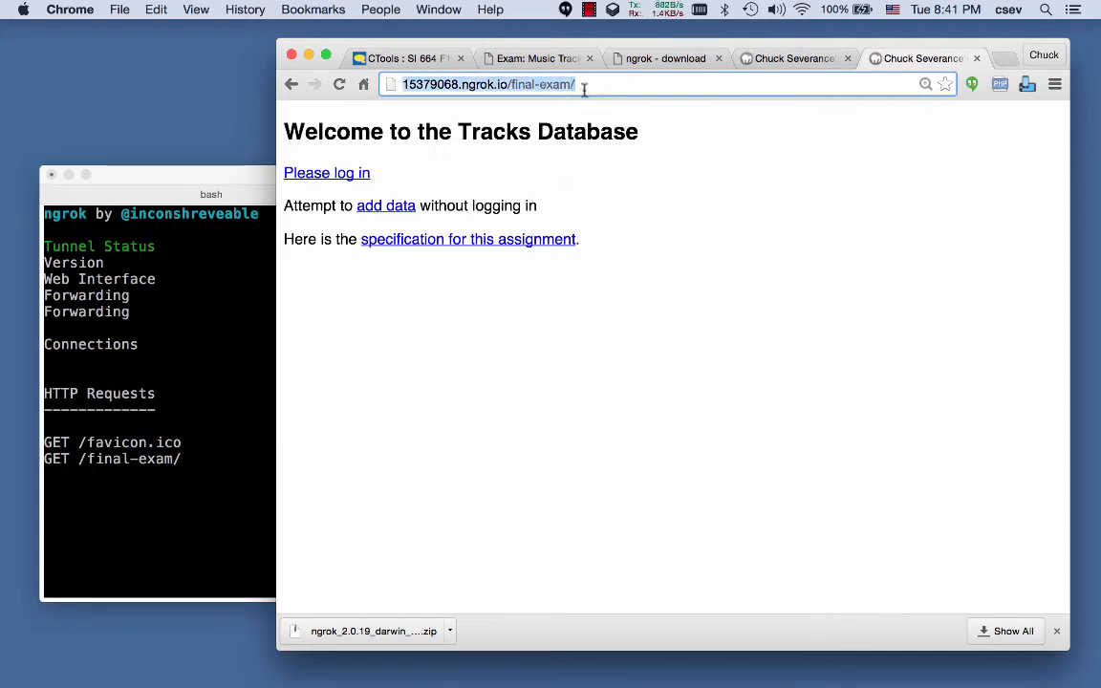
click(406, 57)
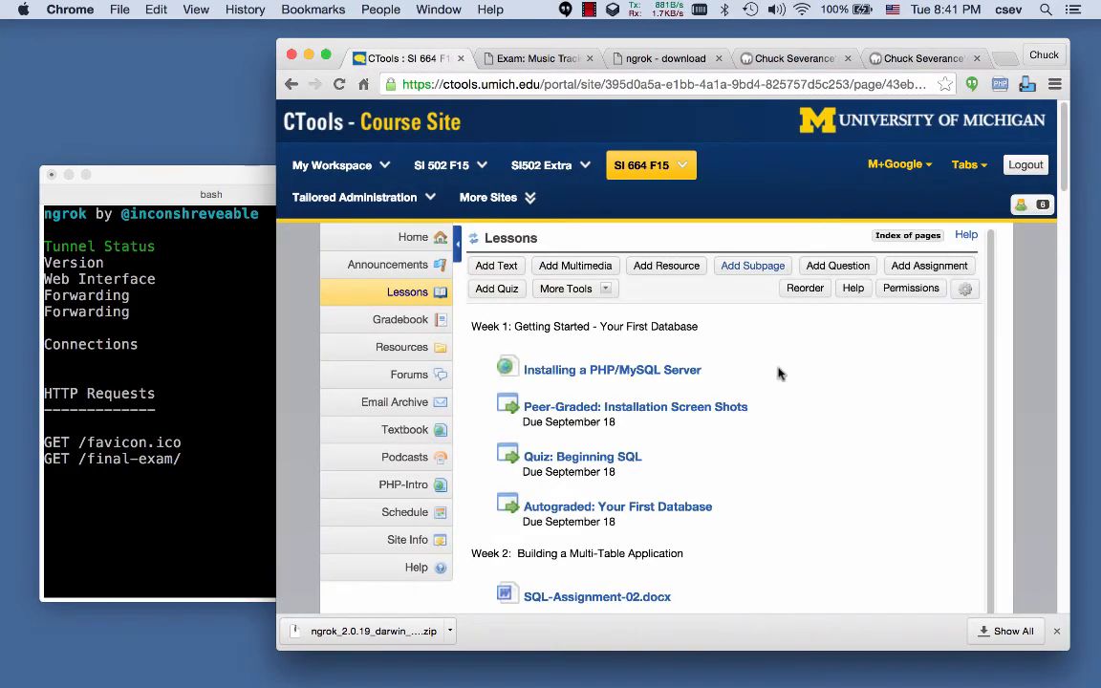
- Scroll the Lessons page to the PHP-Intro Final: Tracks autograder item
scroll(down, 3)
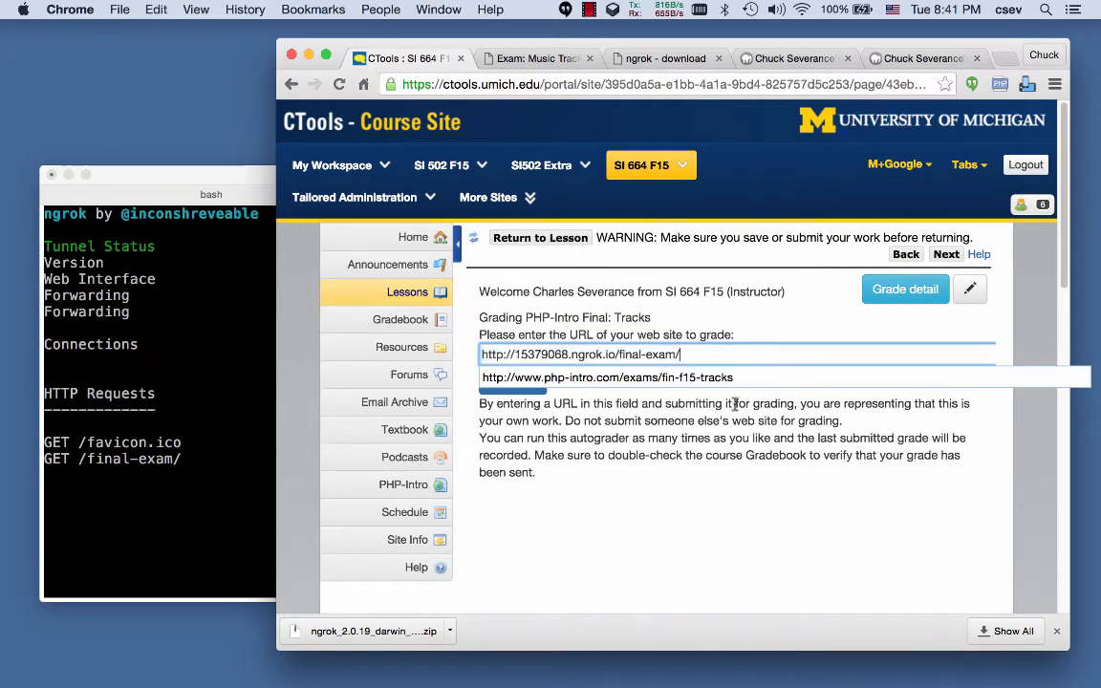
mouse_move(671, 304)
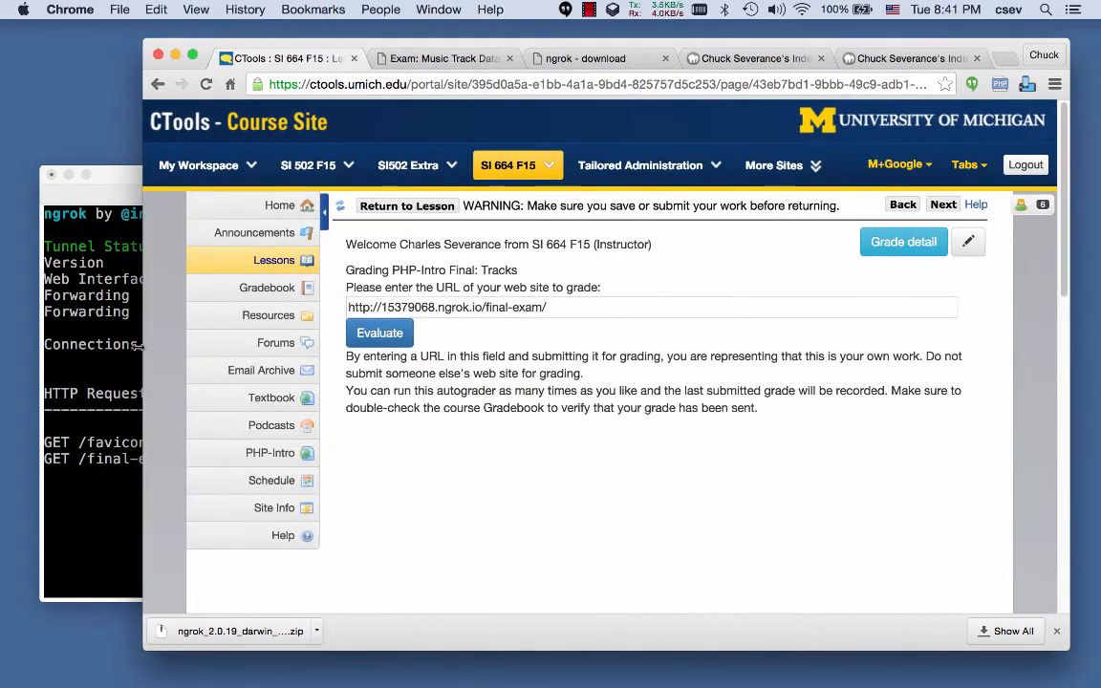
- Run Evaluate so the autograder grades the tunnelled exam site
click(378, 333)
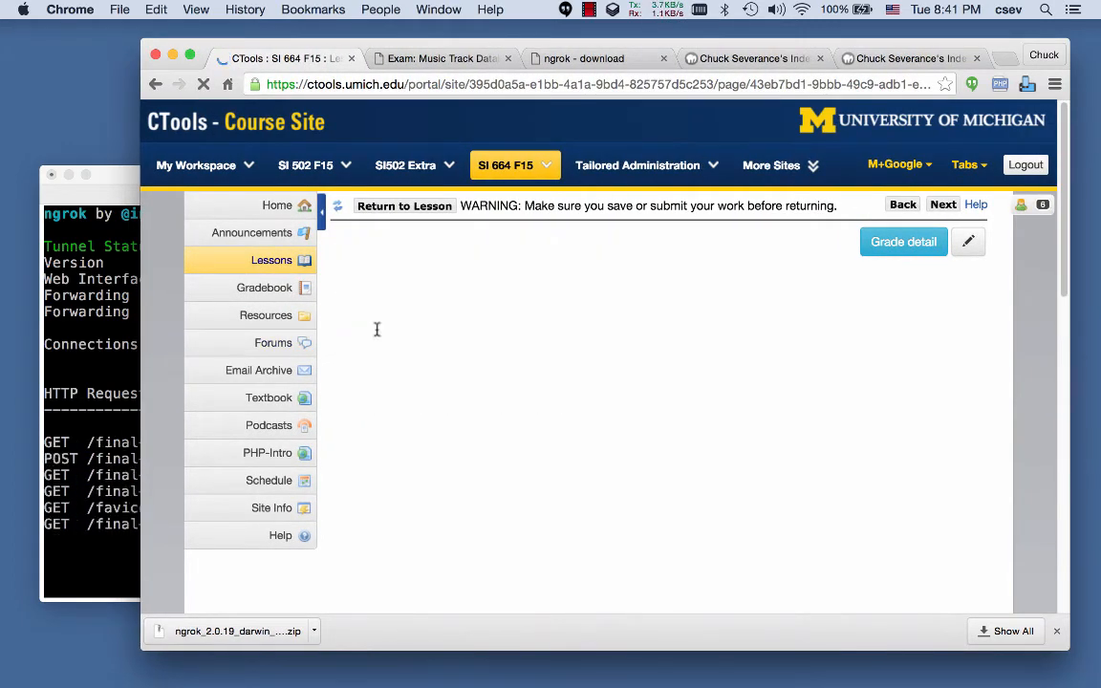
click(890, 240)
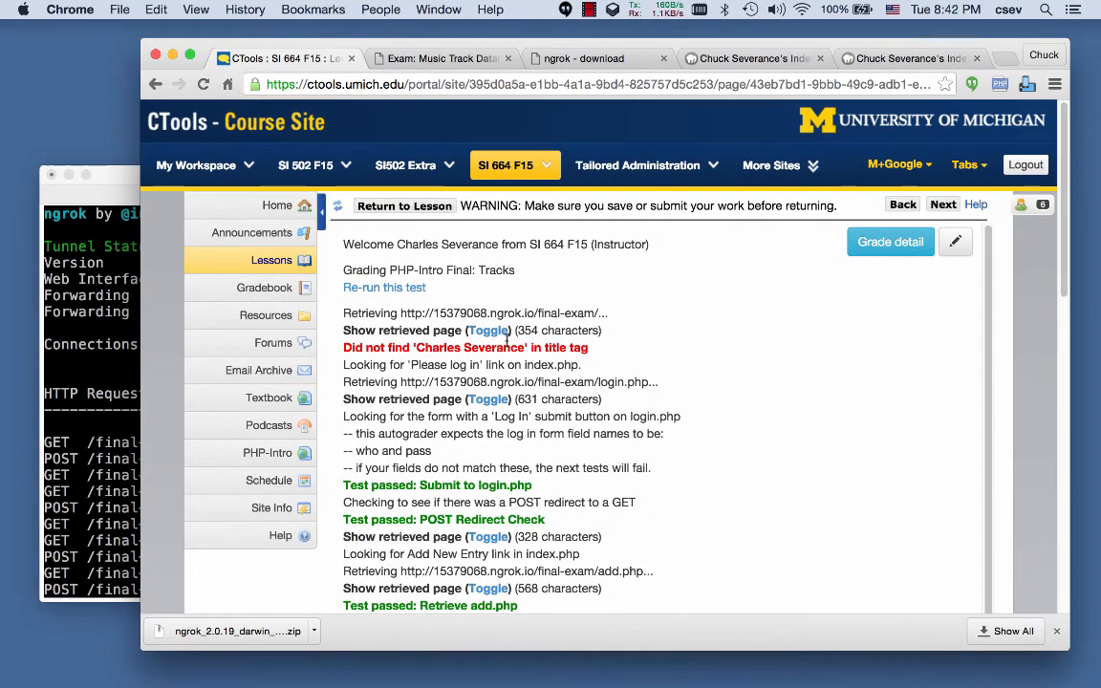
mouse_move(487, 399)
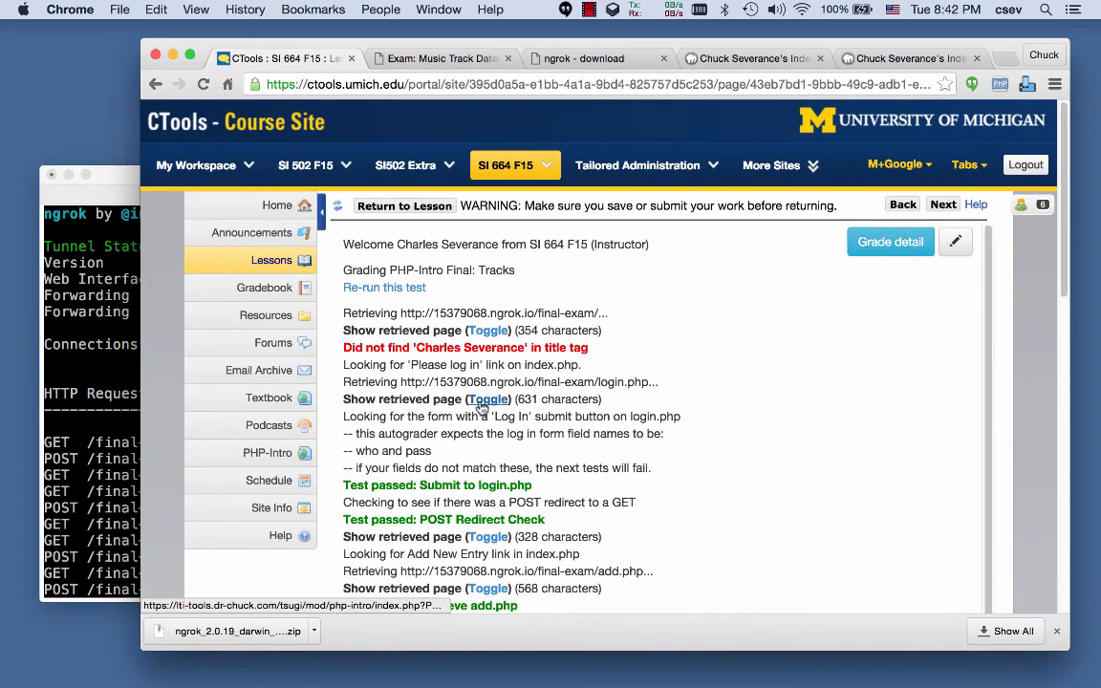
- Read the results: login, add, edit, delete checks pass; the title-tag name check fails
scroll(down, 3)
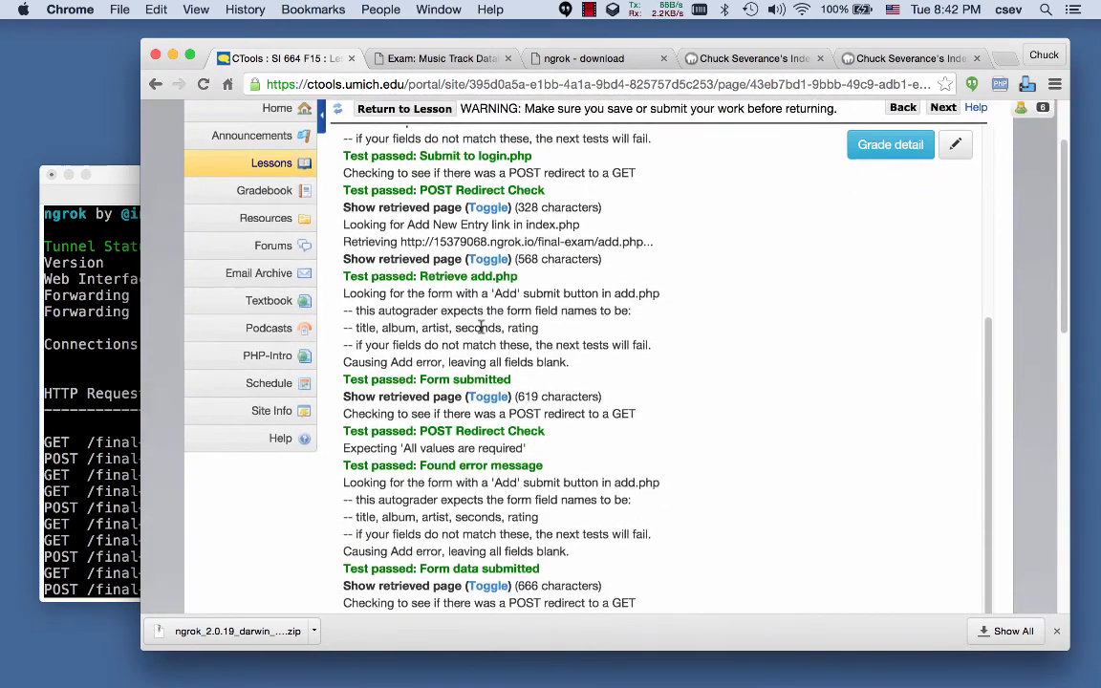
scroll(down, 3)
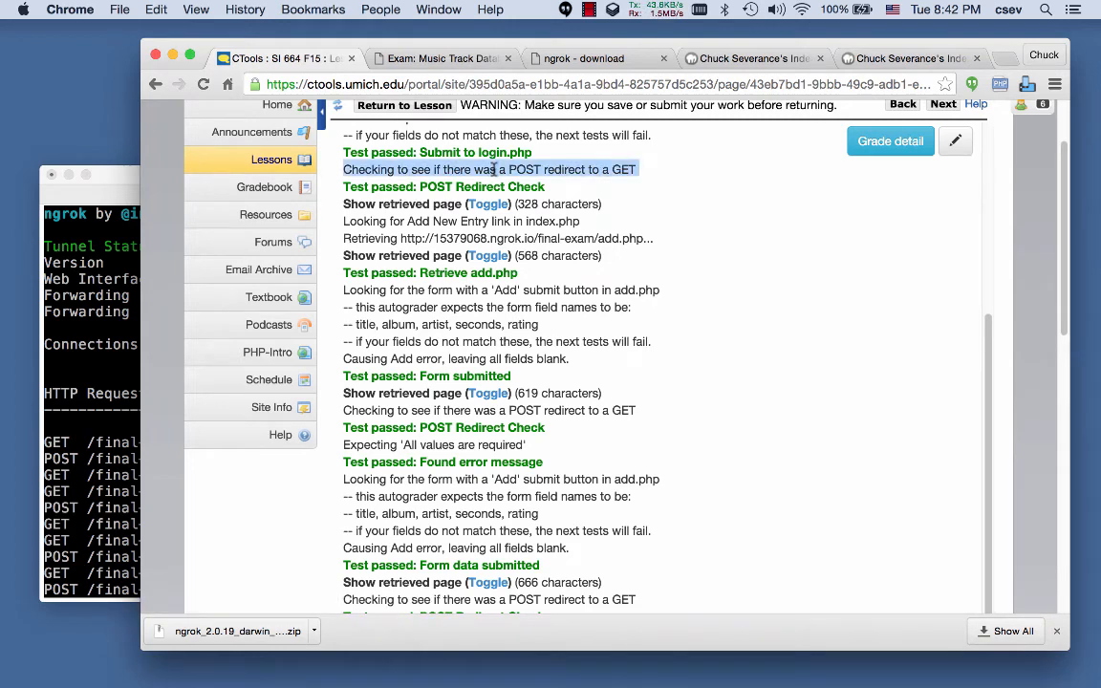
mouse_move(627, 321)
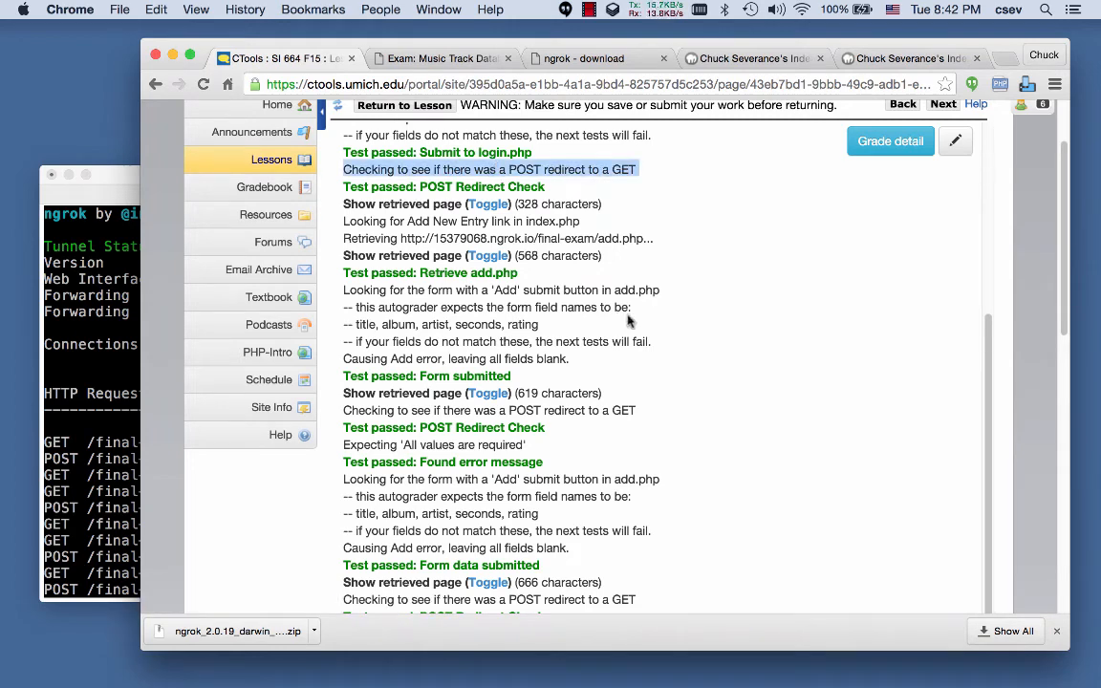
scroll(down, 3)
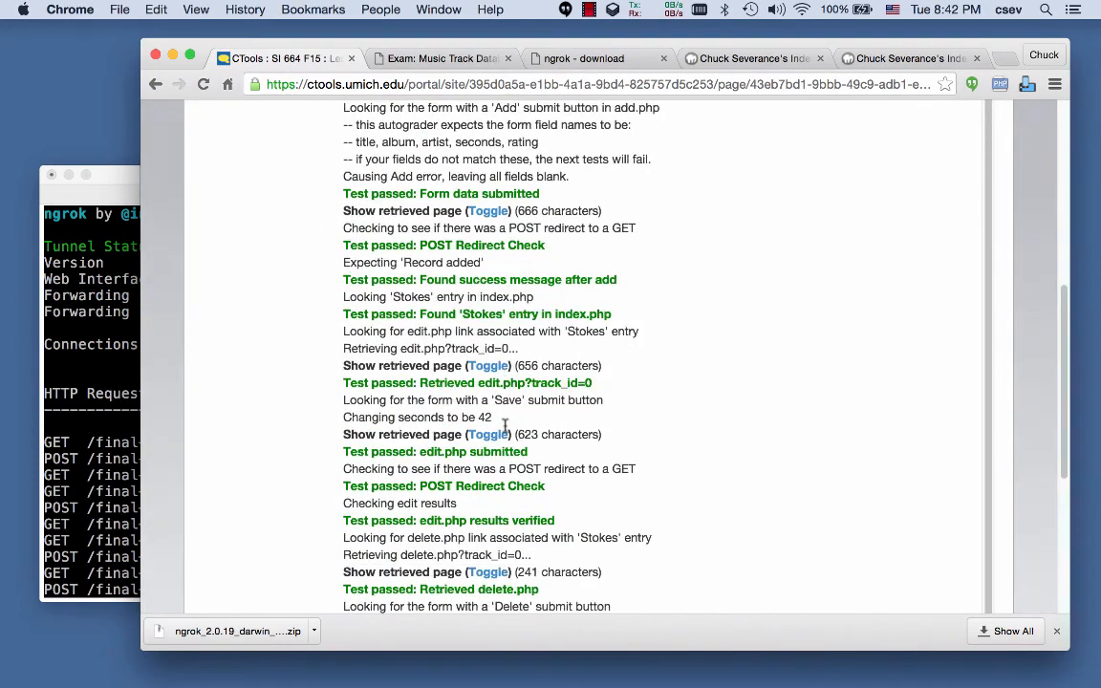
scroll(down, 3)
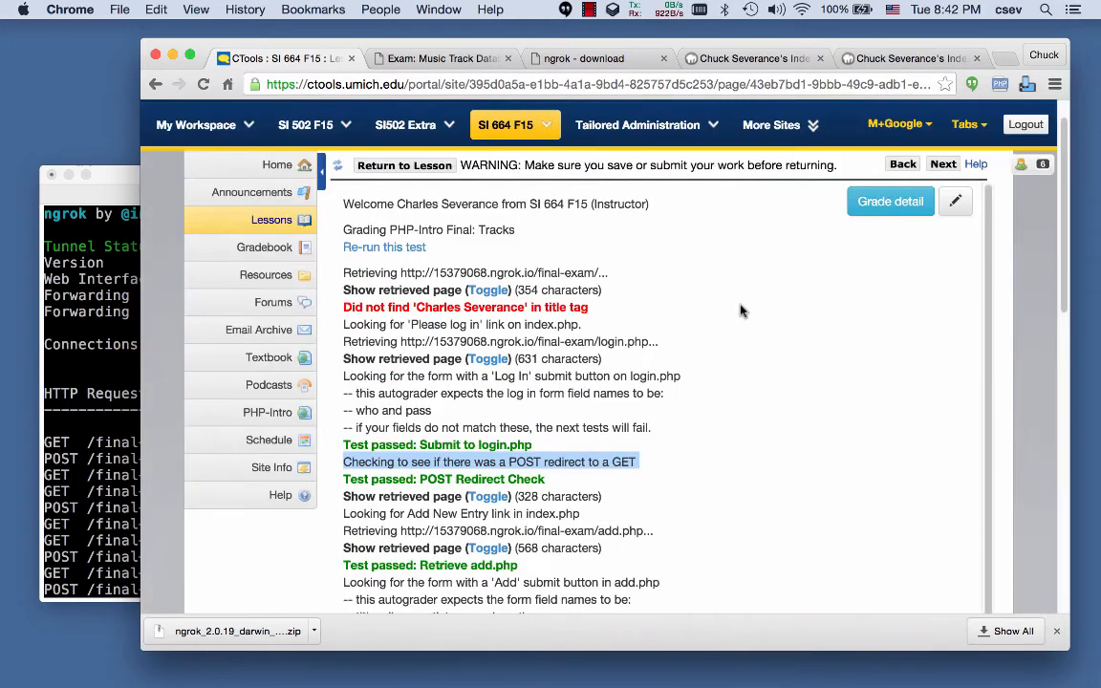
scroll(up, 3)
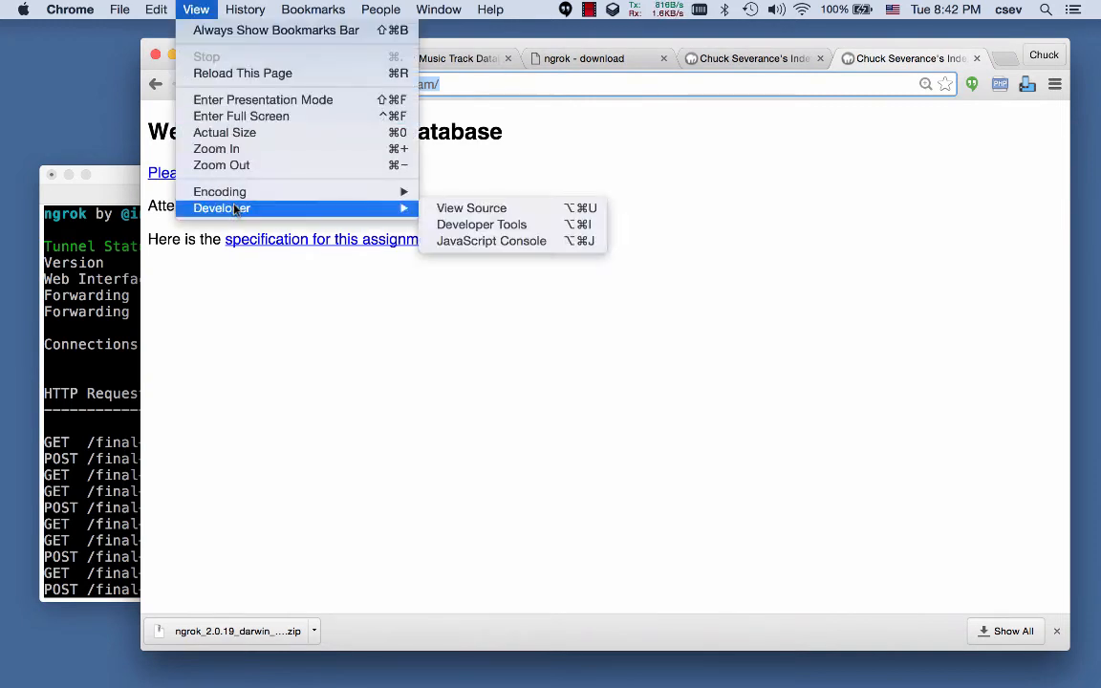
mouse_move(456, 224)
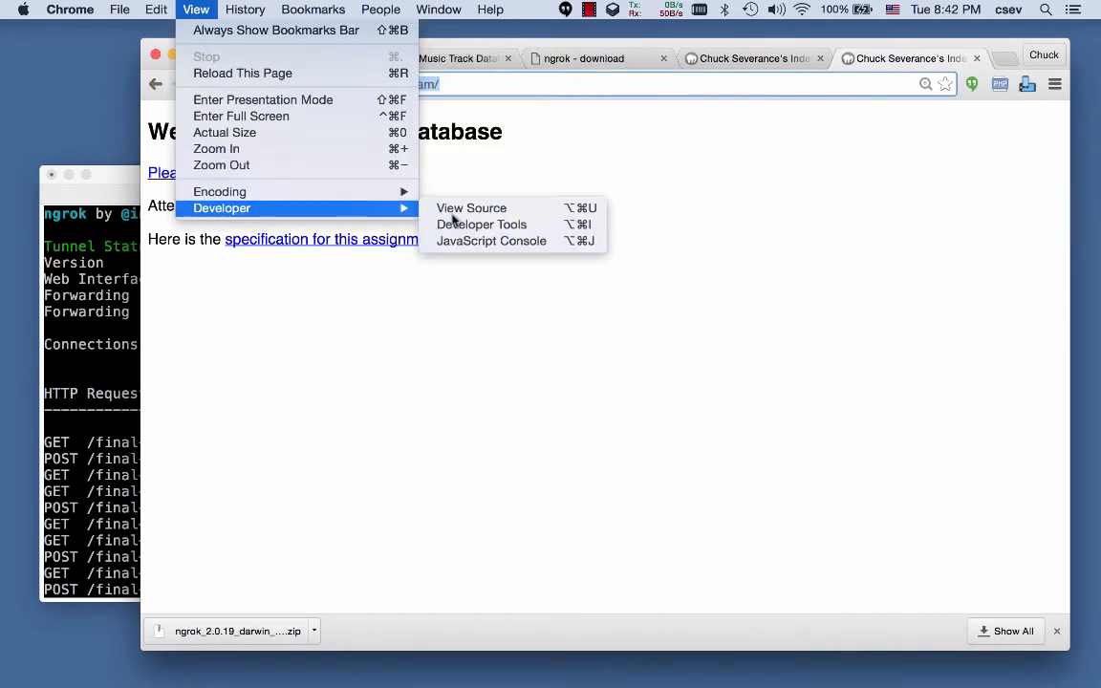
- View the exam index page's source, whose title names Chuck, then return to the grading results
click(470, 206)
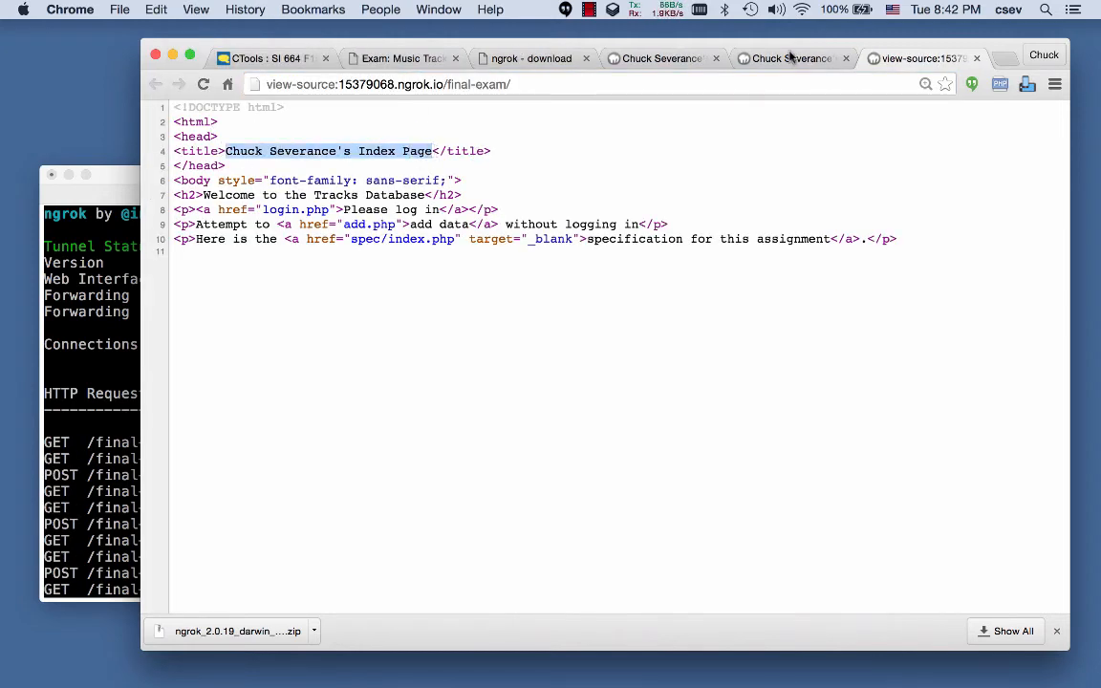
click(272, 57)
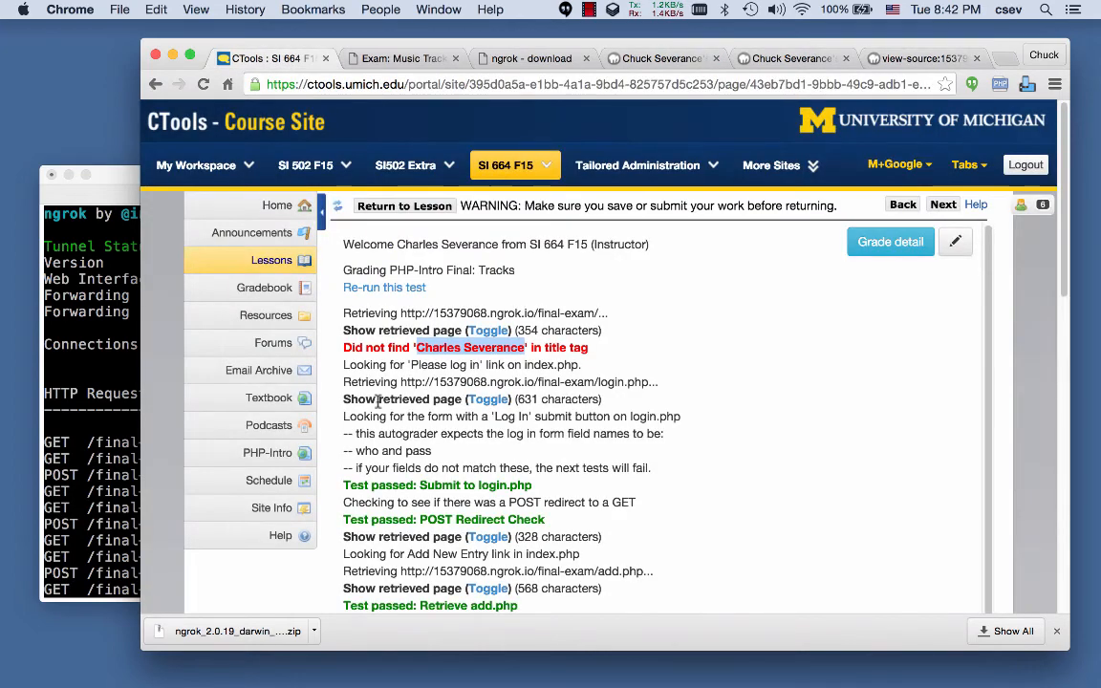
- Scroll to the 23/23 score and the unofficial-grade warning about missing page titles
scroll(down, 3)
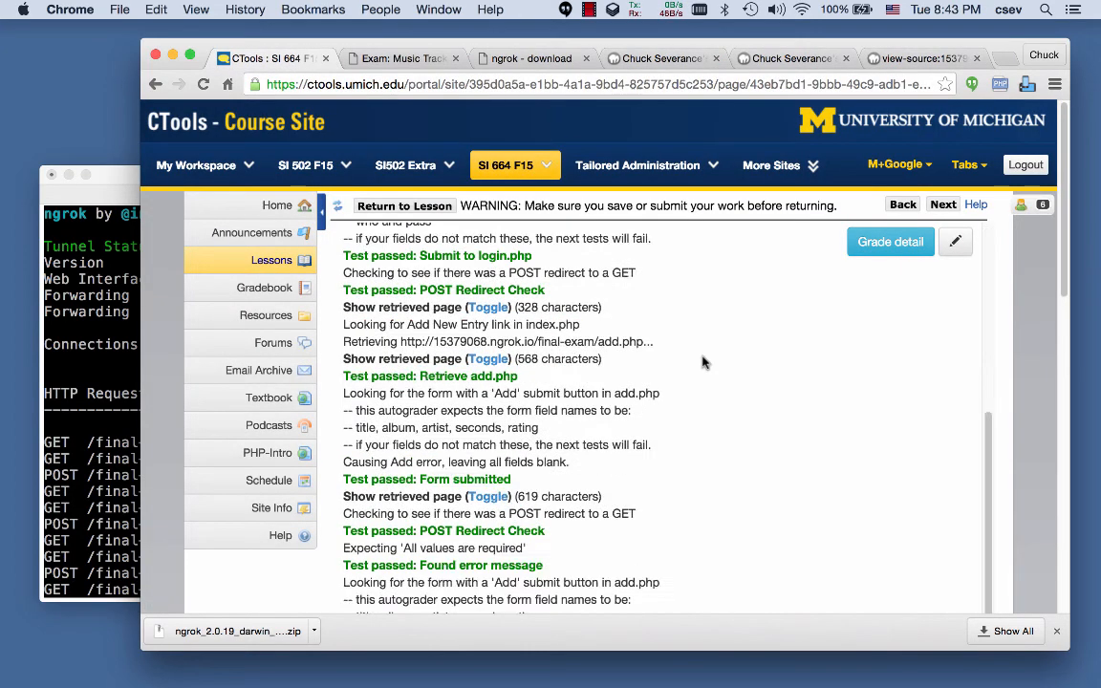
scroll(down, 3)
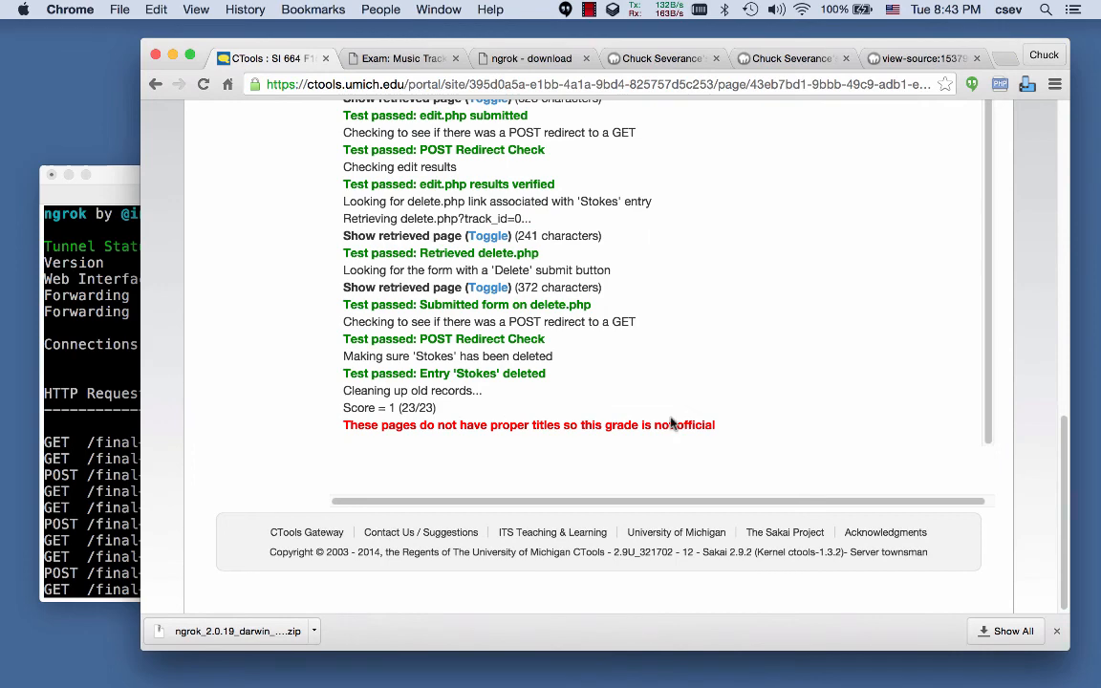
scroll(up, 3)
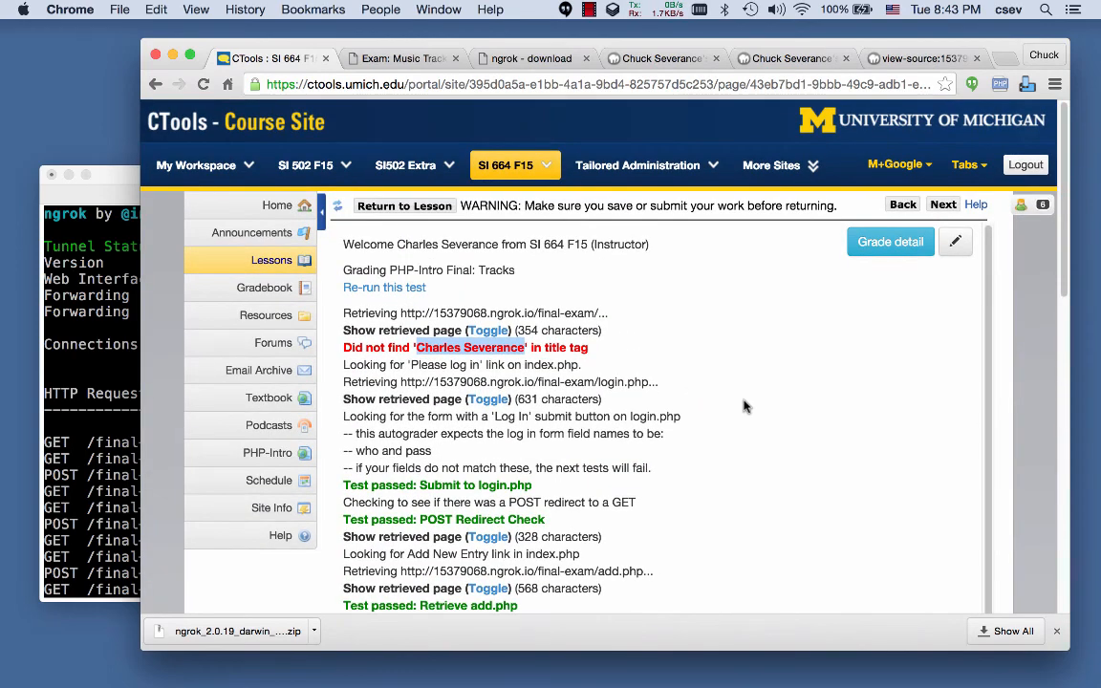
mouse_move(632, 384)
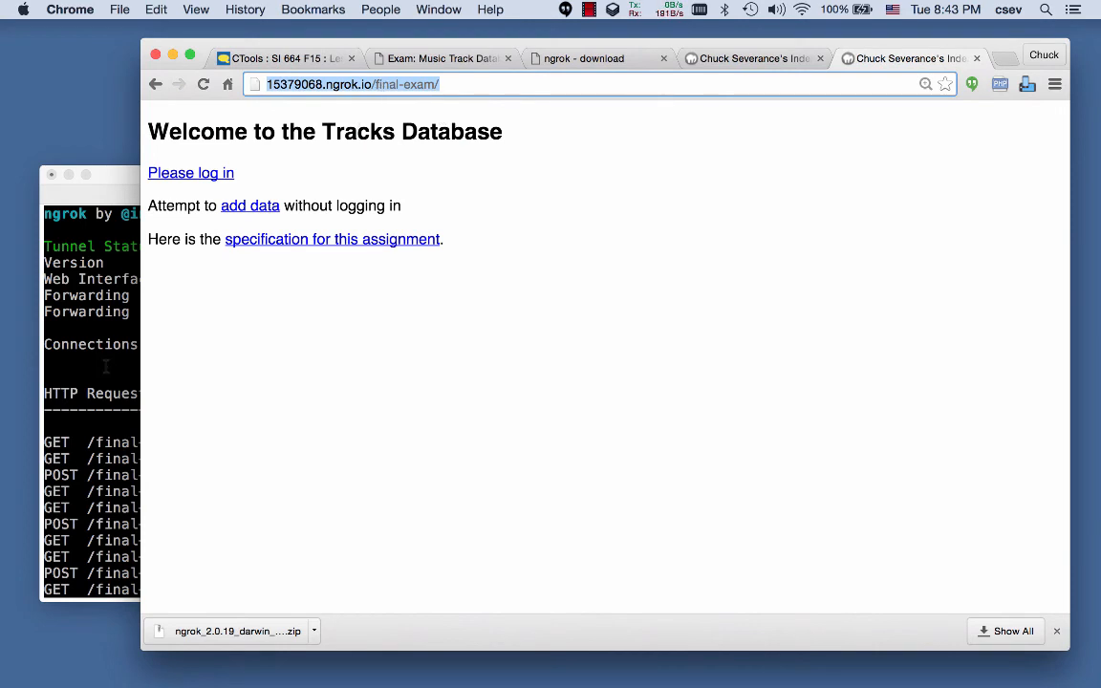
- Review ngrok's logged add, edit and delete grader requests, then return to the exam specification page
click(92, 174)
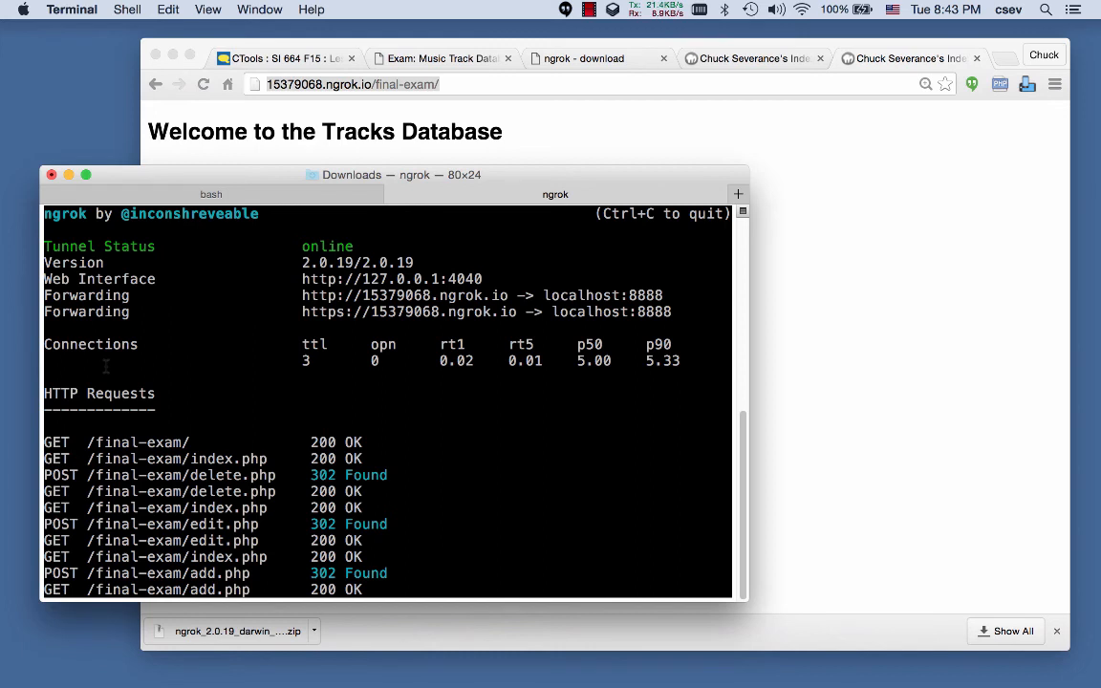
click(210, 195)
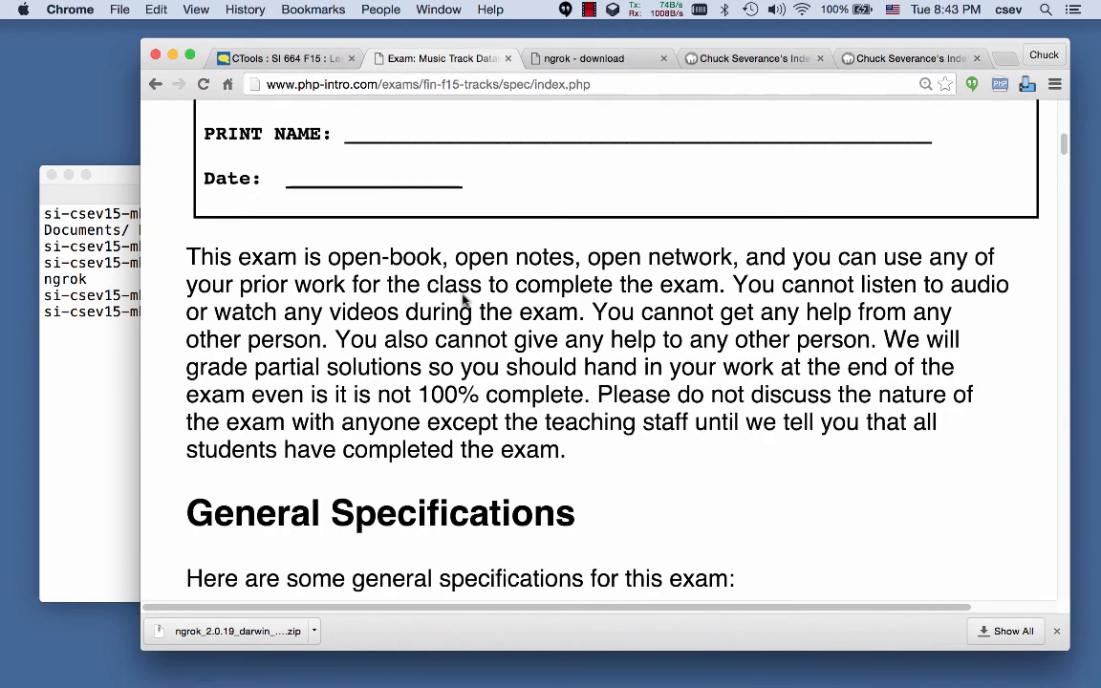
scroll(up, 3)
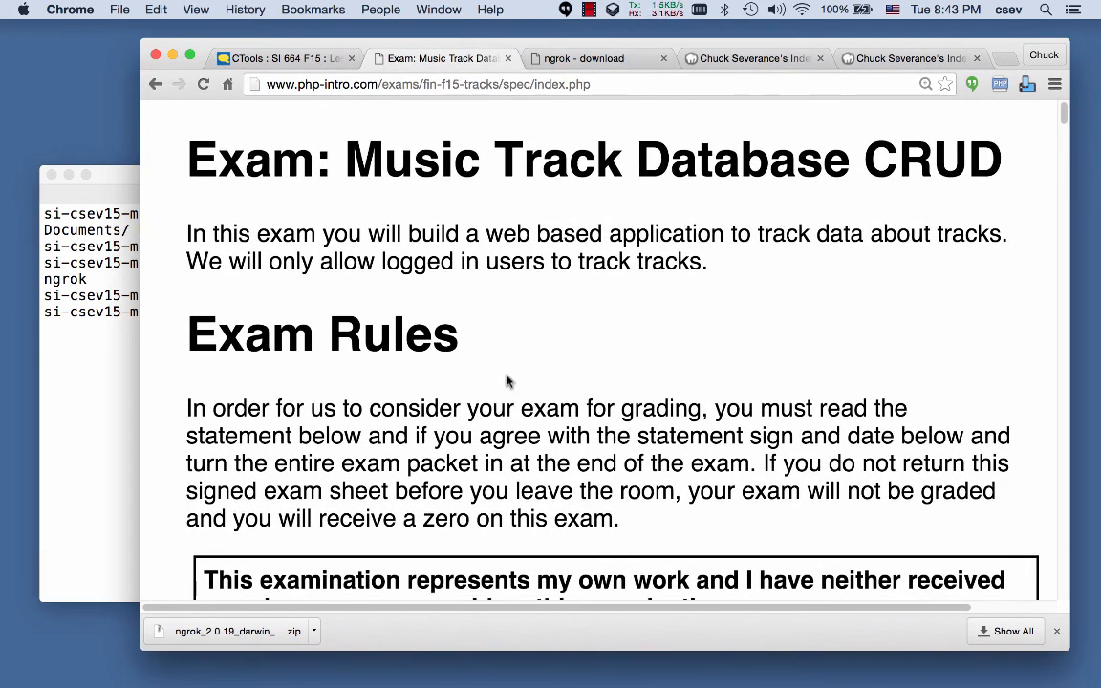